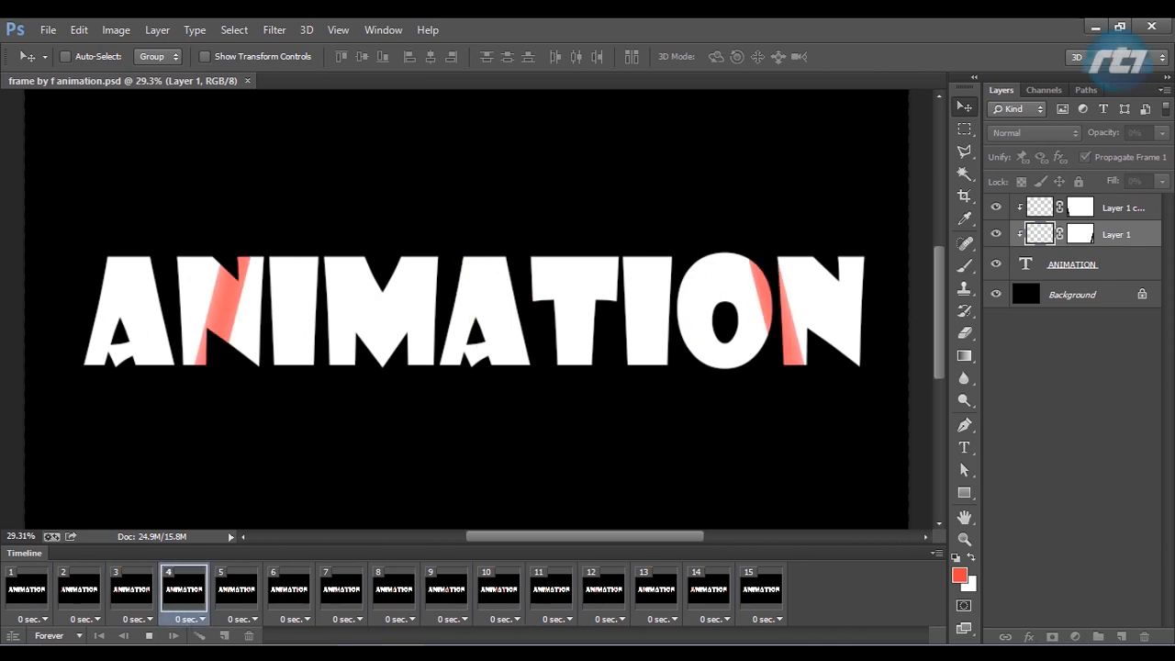
Step: Step through the finished animation's timeline frames to preview it before starting a new document
left_click(497, 590)
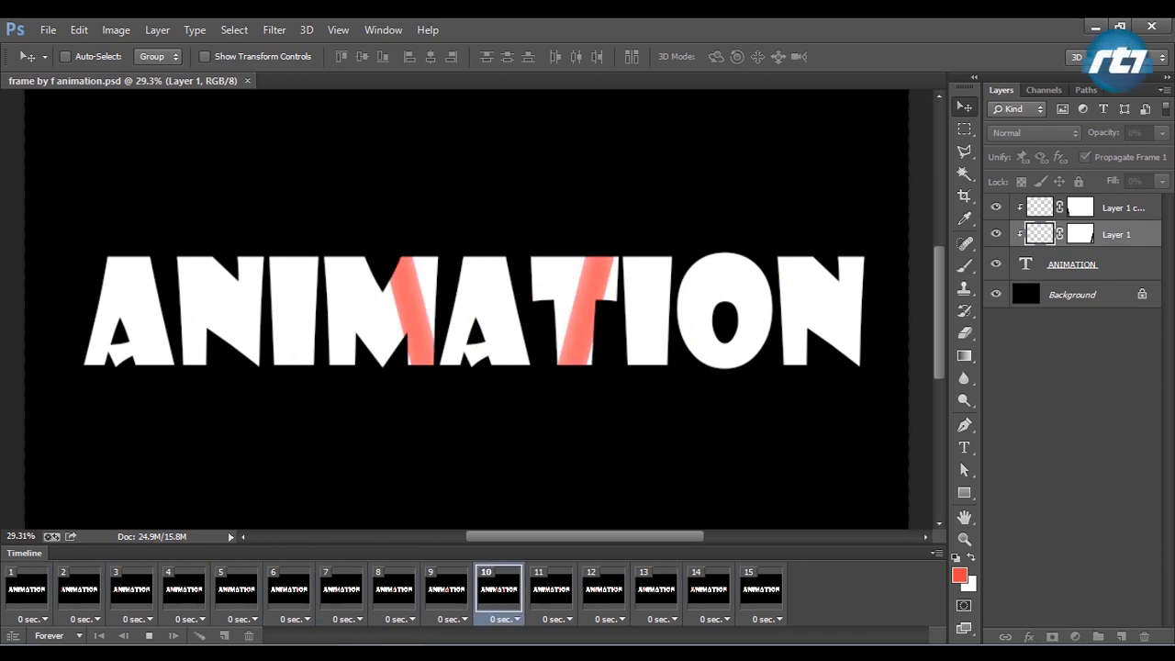
left_click(80, 590)
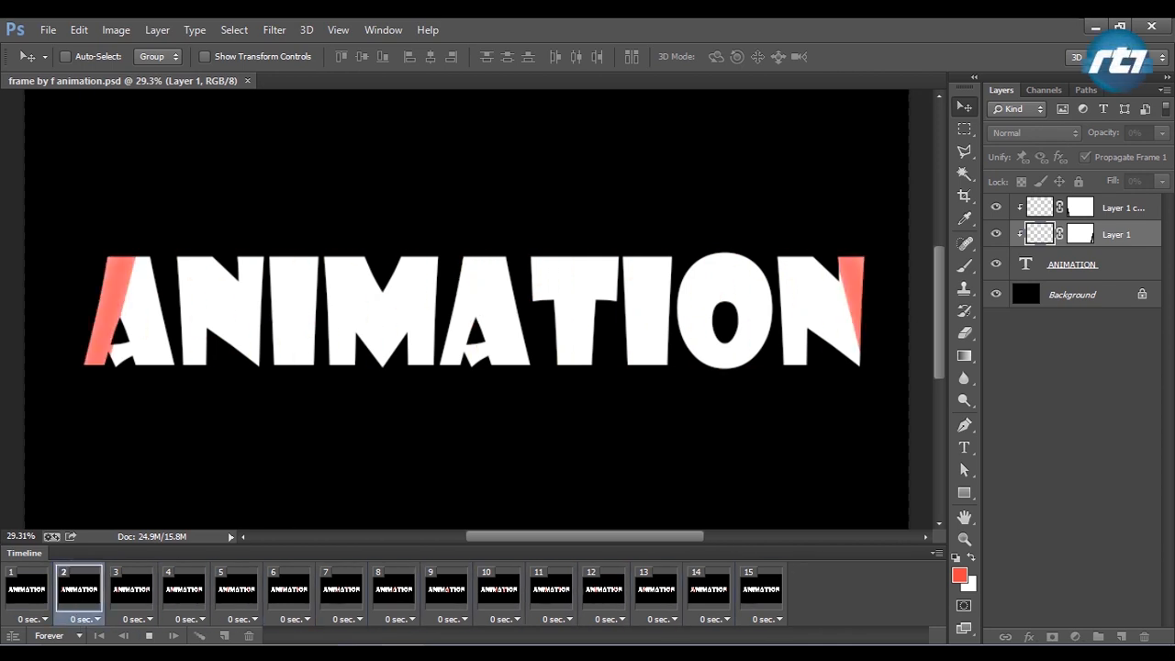
left_click(441, 590)
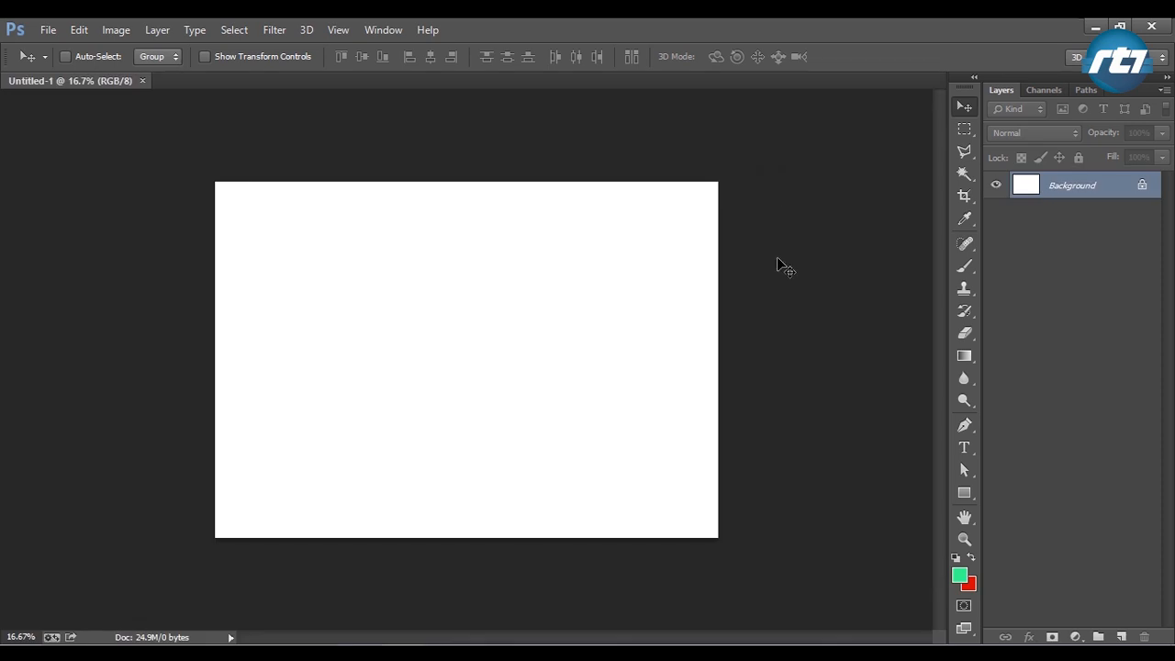
Step: Fill the white canvas black with the Paint Bucket
left_click(965, 357)
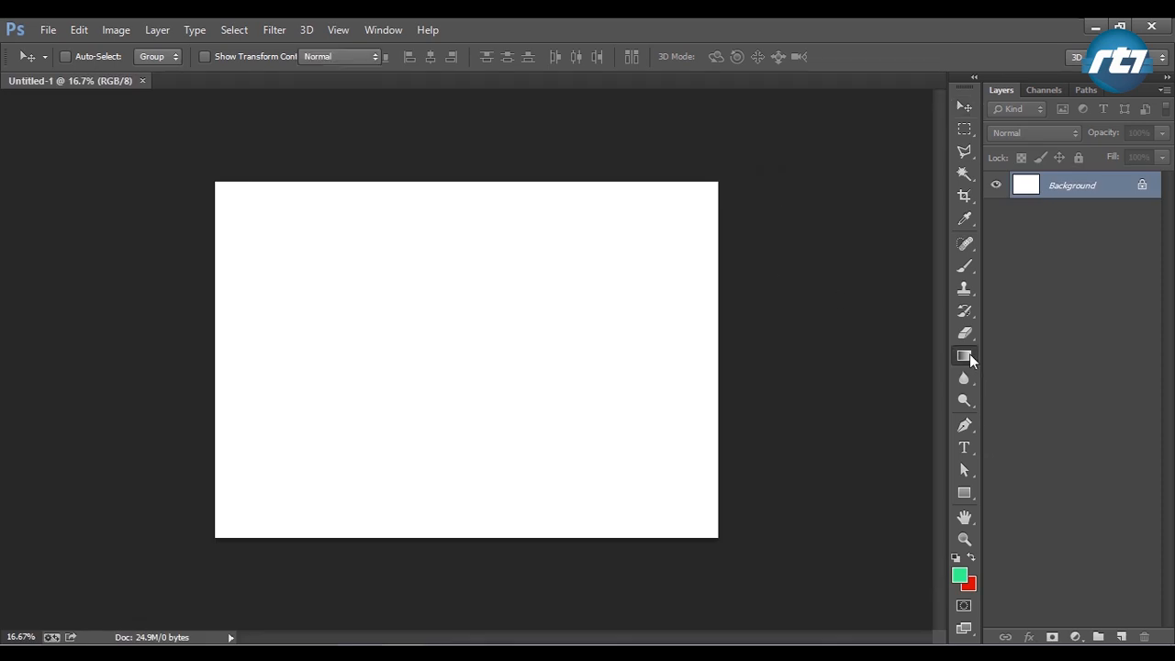
left_click(964, 357)
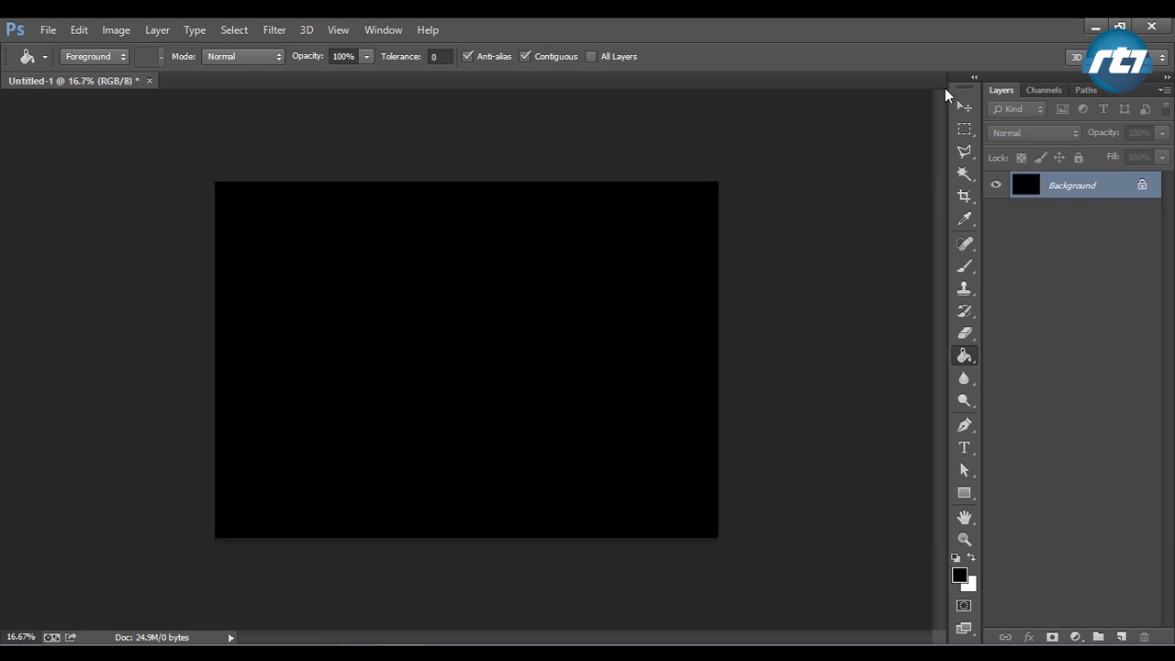
left_click(965, 108)
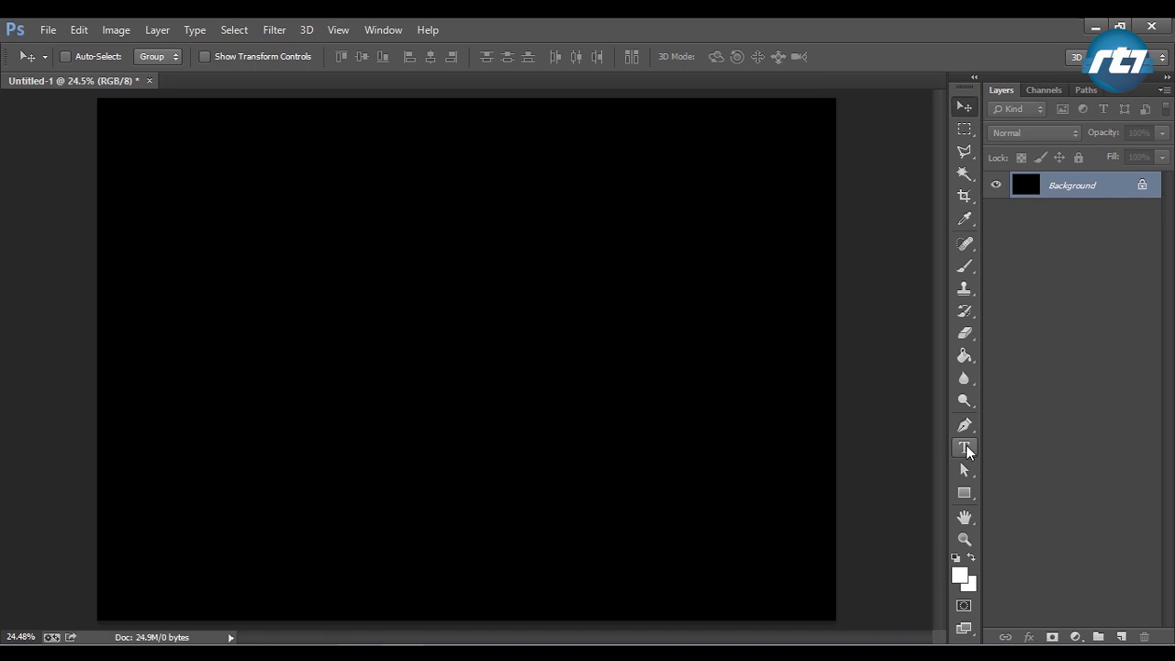
Step: Type white ANIMATION text, commit it, and scale it up across the canvas
left_click(964, 448)
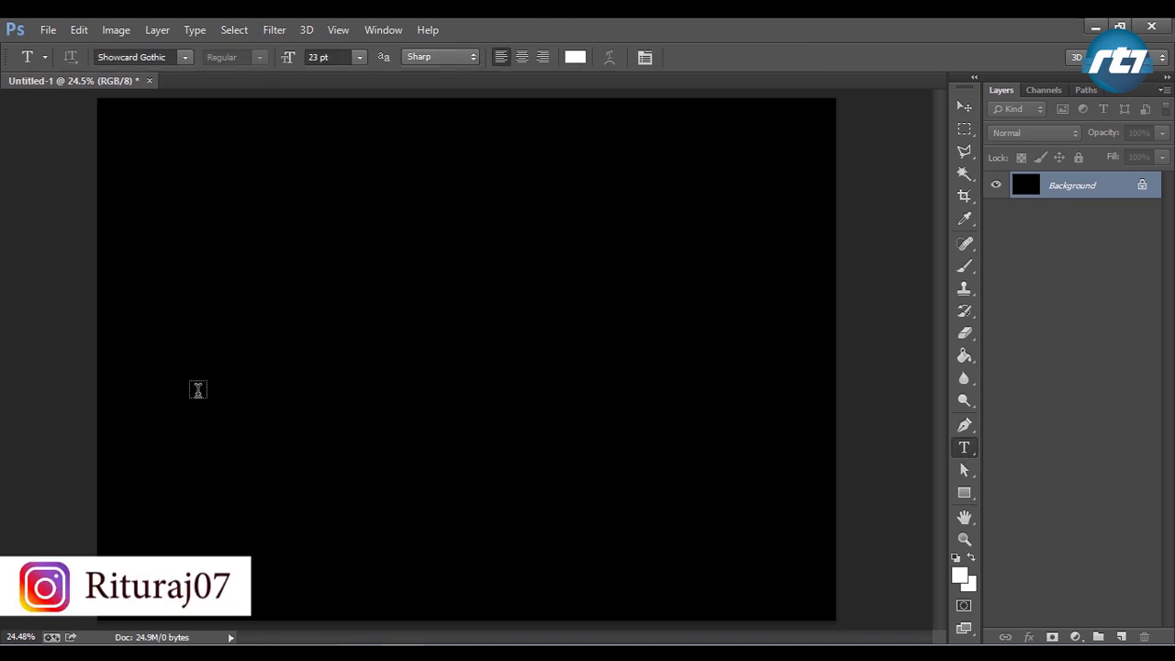
type("A")
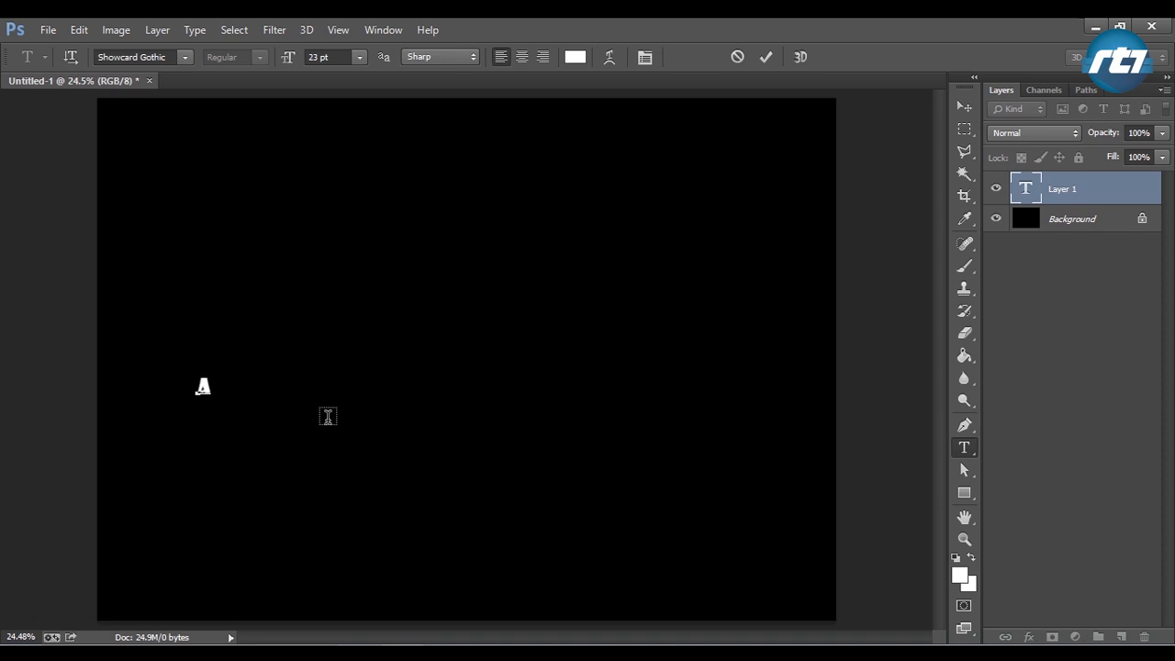
type("ANIMATION")
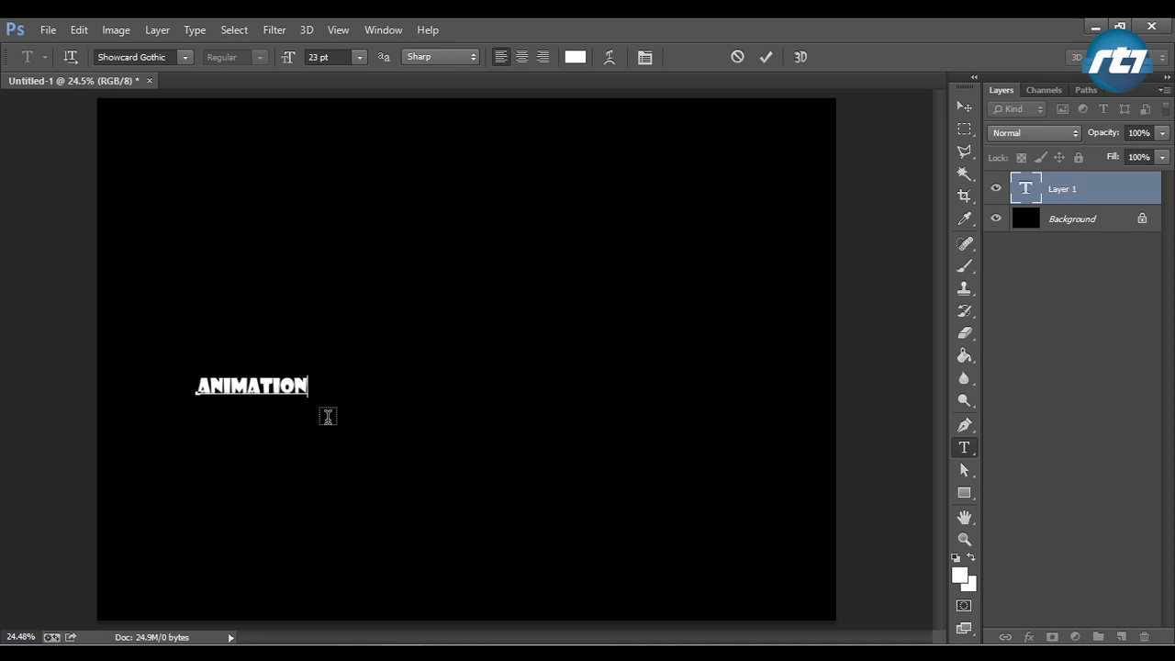
left_click(965, 107)
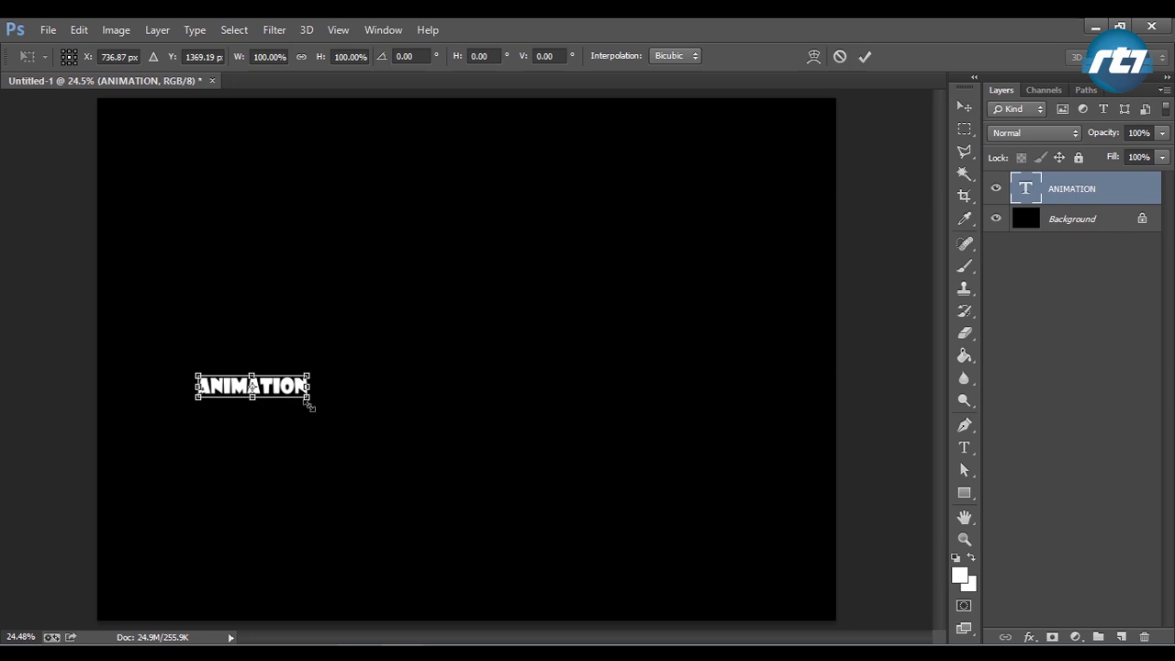
left_click_drag(310, 404, 808, 495)
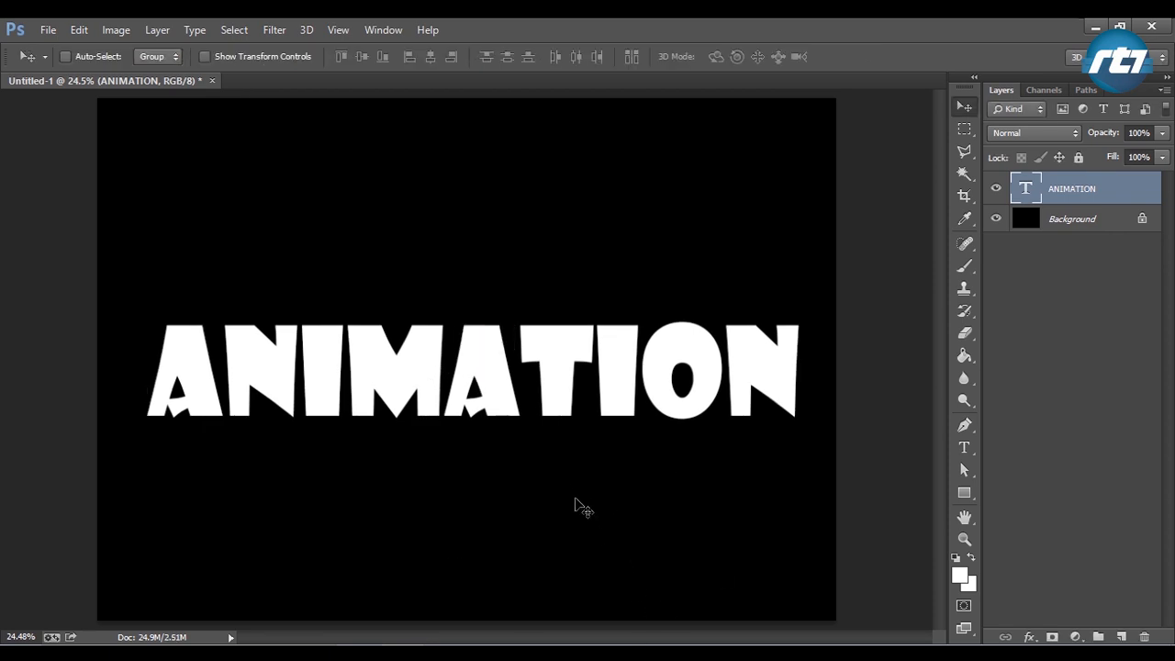
Step: On a new layer, fill a tall narrow strip left of the text with red fd4040
left_click(1121, 636)
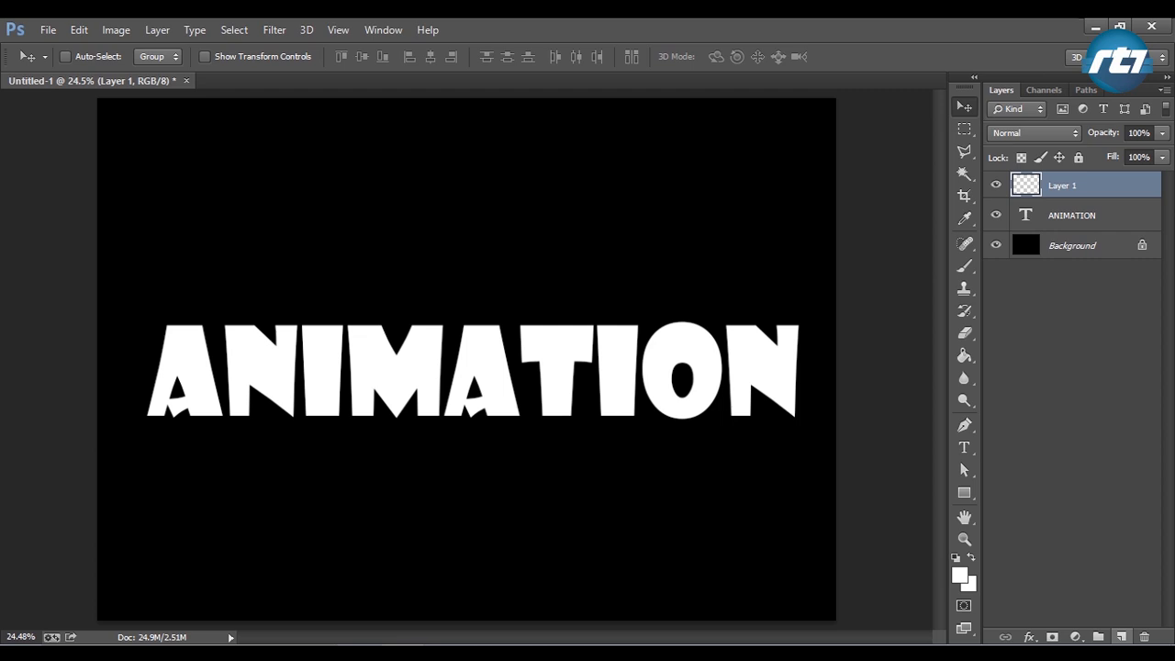
mouse_move(1003, 167)
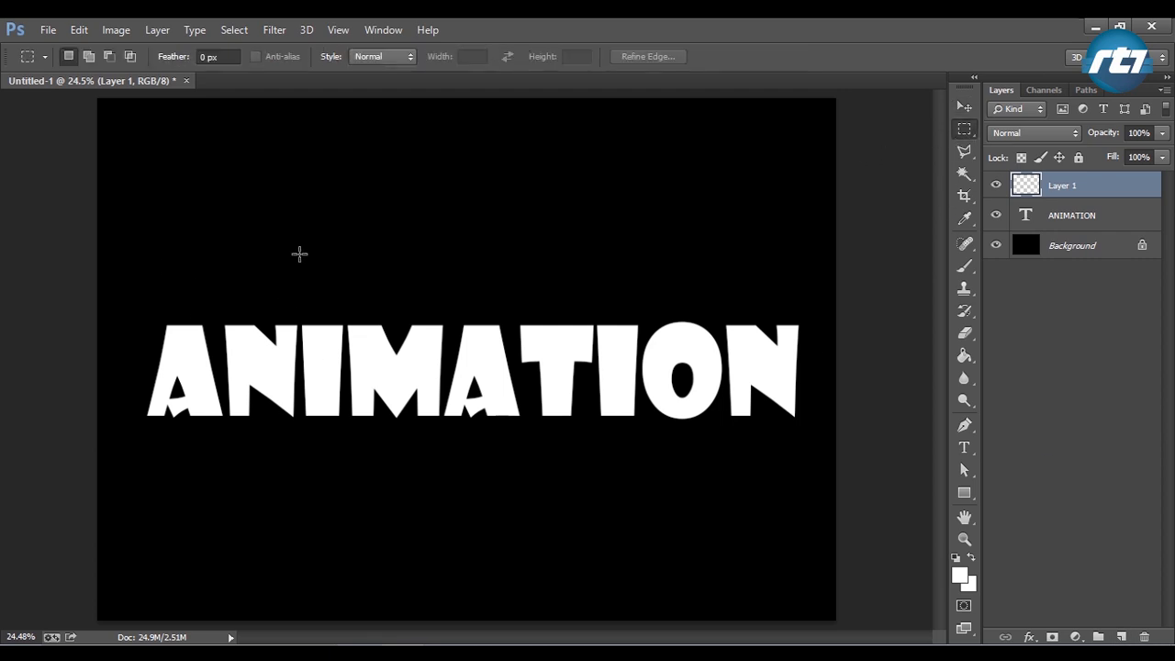
left_click_drag(145, 269, 171, 572)
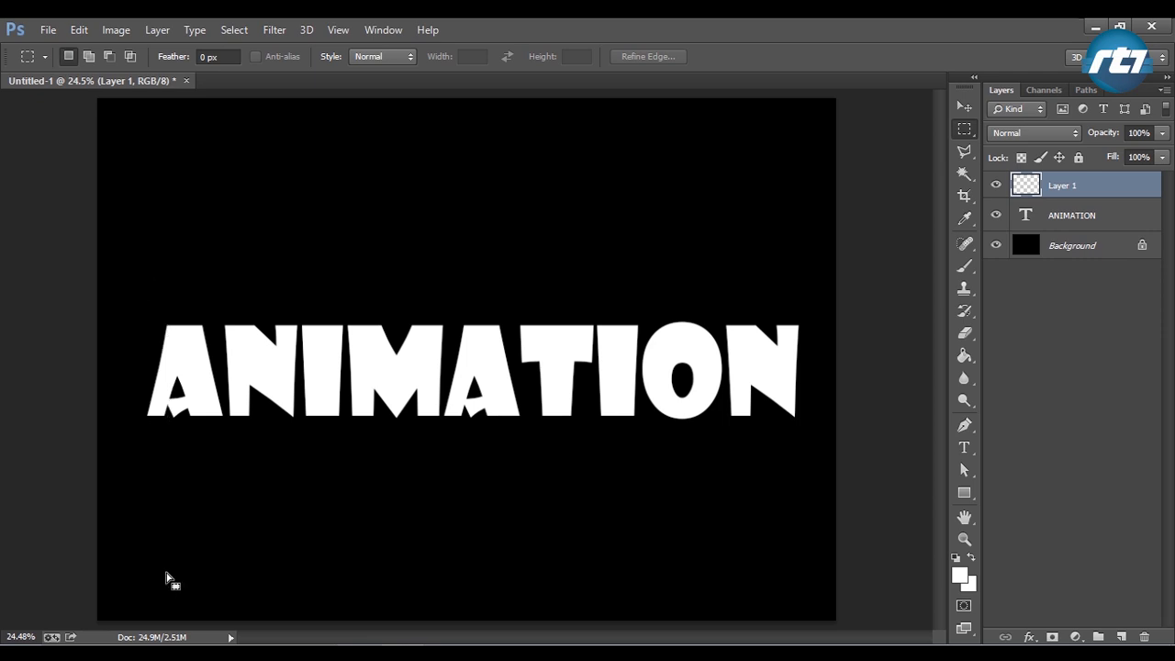
left_click_drag(157, 221, 170, 528)
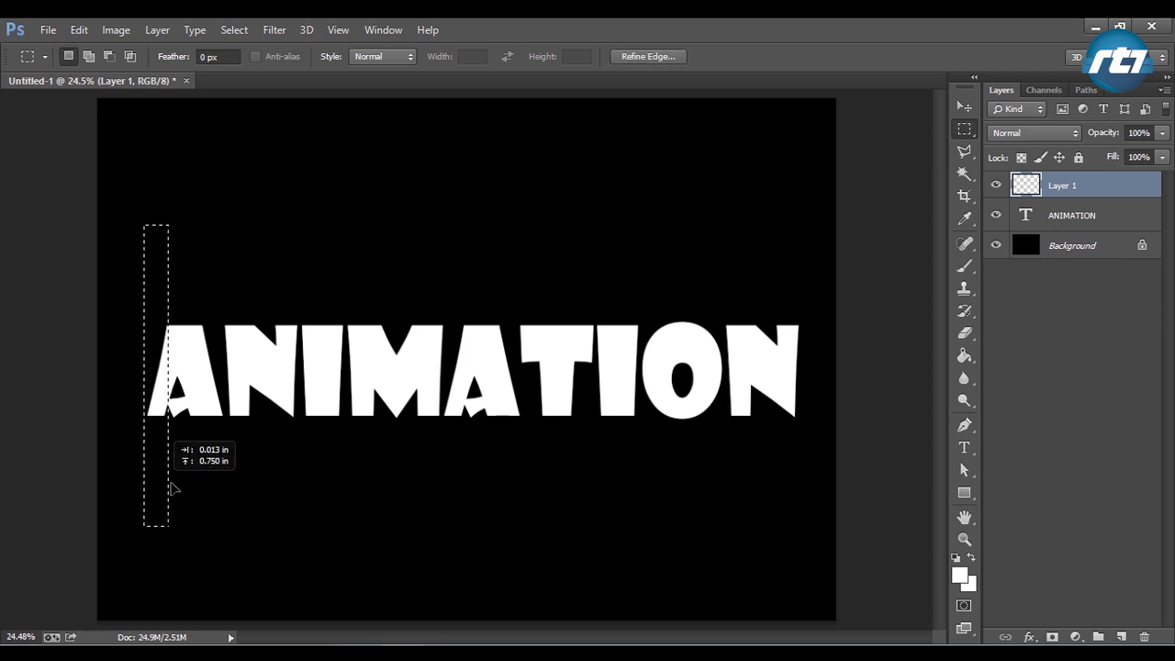
left_click_drag(175, 489, 156, 485)
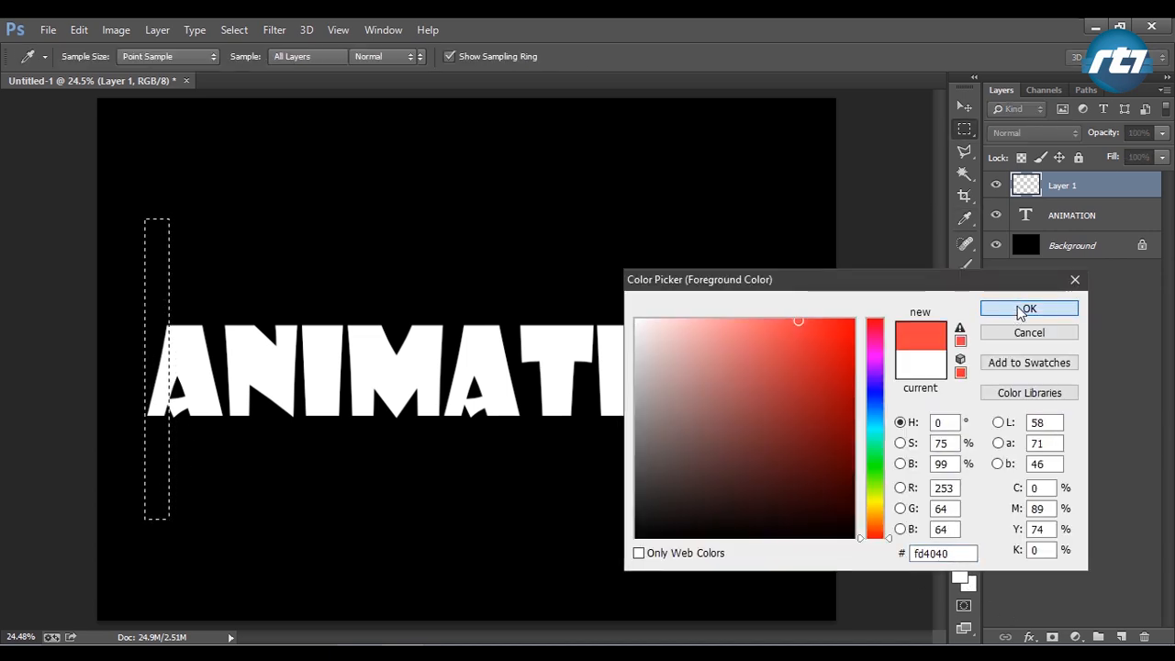
left_click(1029, 309)
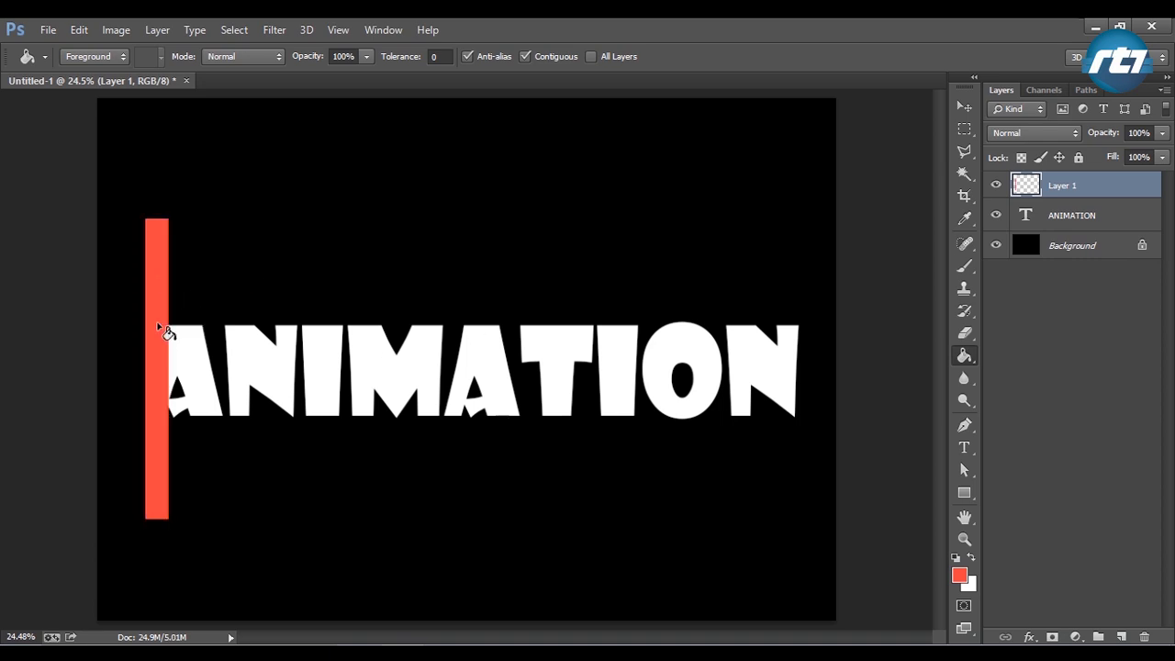
mouse_move(131, 438)
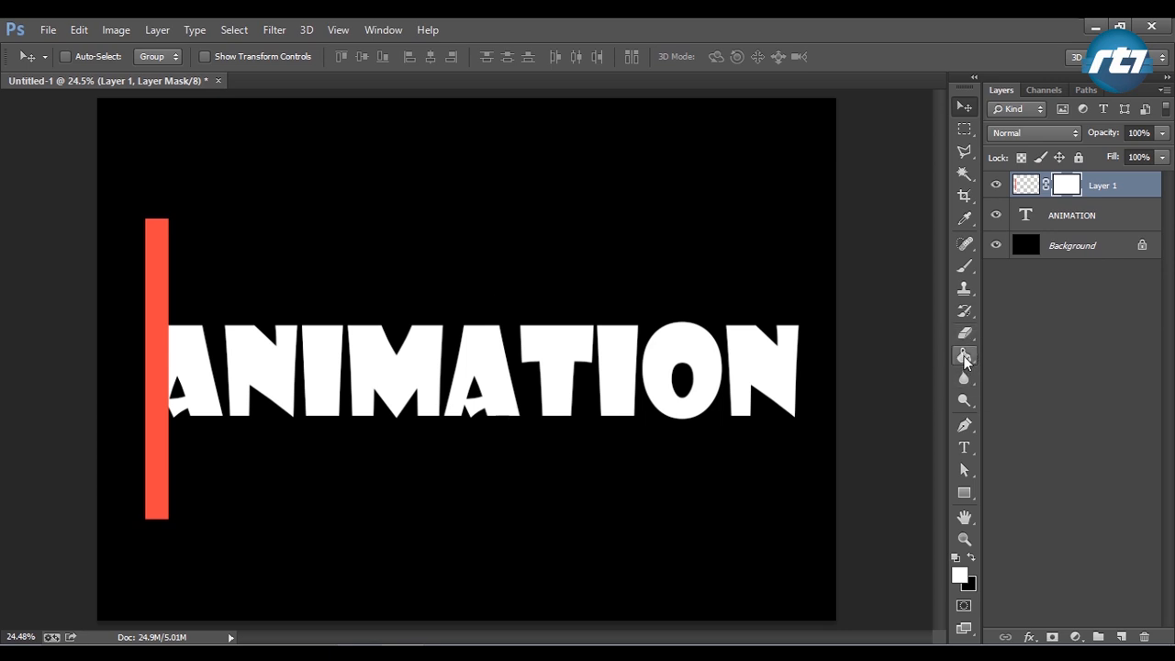
Step: Drag a black-to-transparent gradient across the red bar's layer mask
left_click(965, 355)
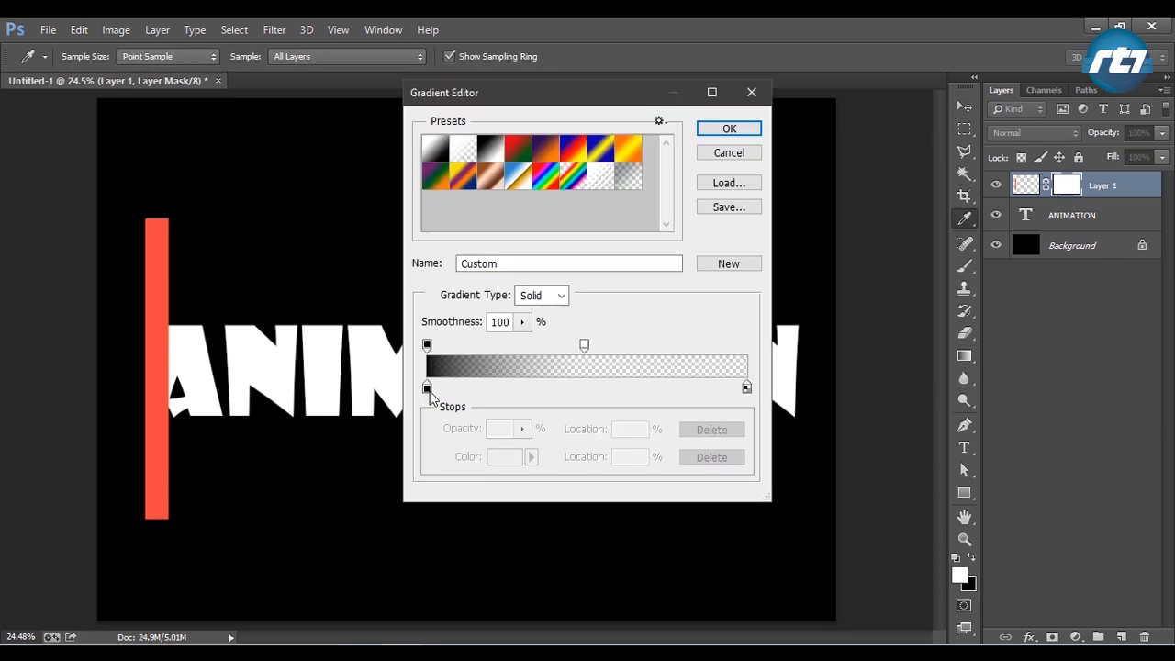
mouse_move(428, 390)
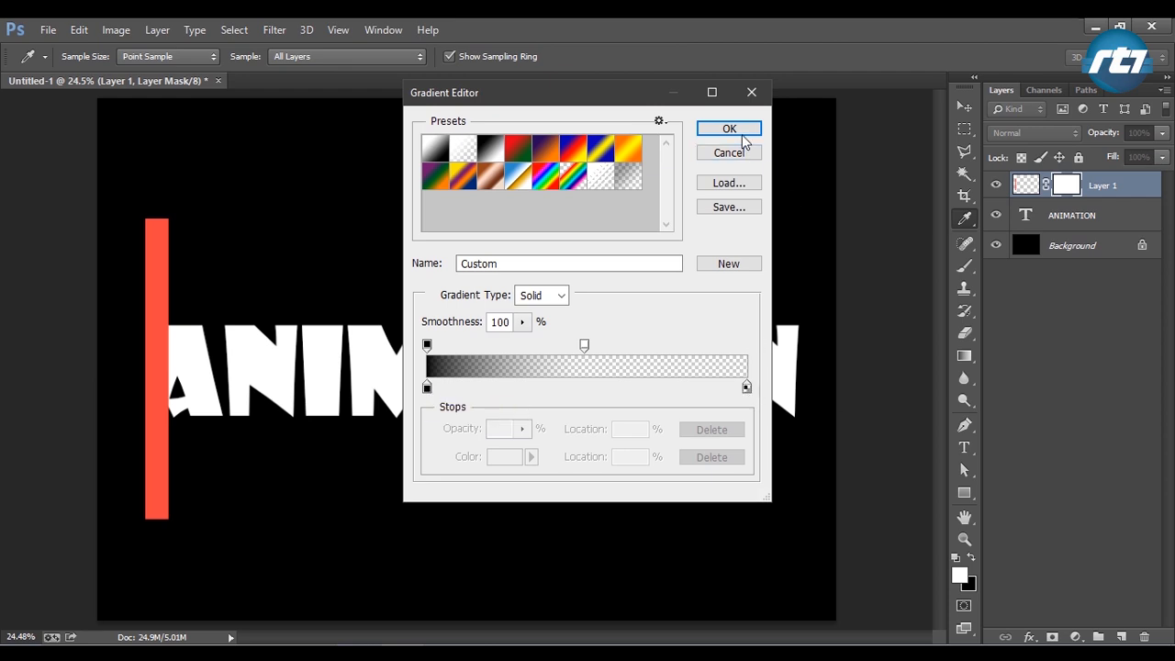
left_click(729, 128)
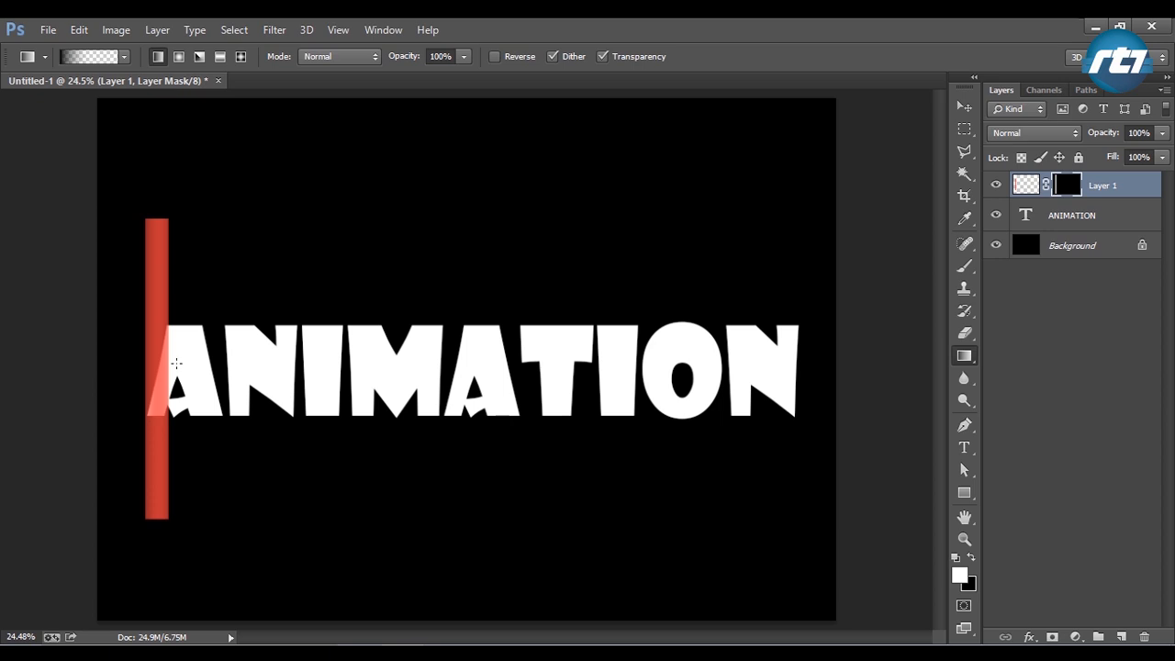
mouse_move(196, 364)
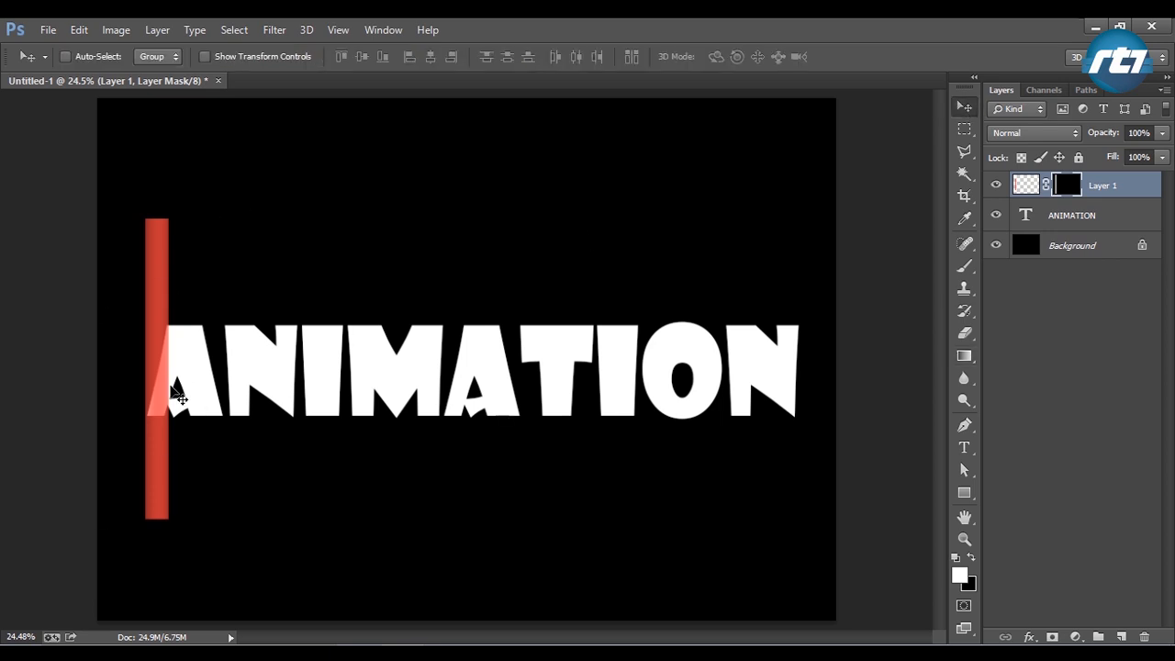
Step: Tilt the red bar with Free Transform and move it left of the text
key("Ctrl+t")
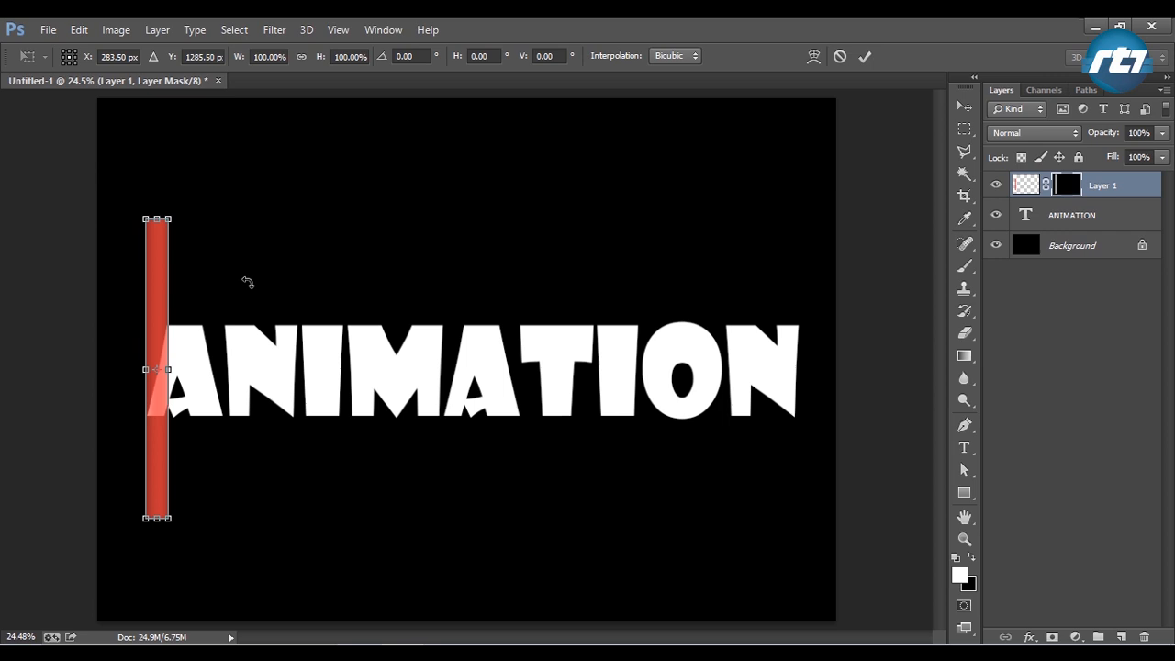
left_click_drag(170, 219, 181, 224)
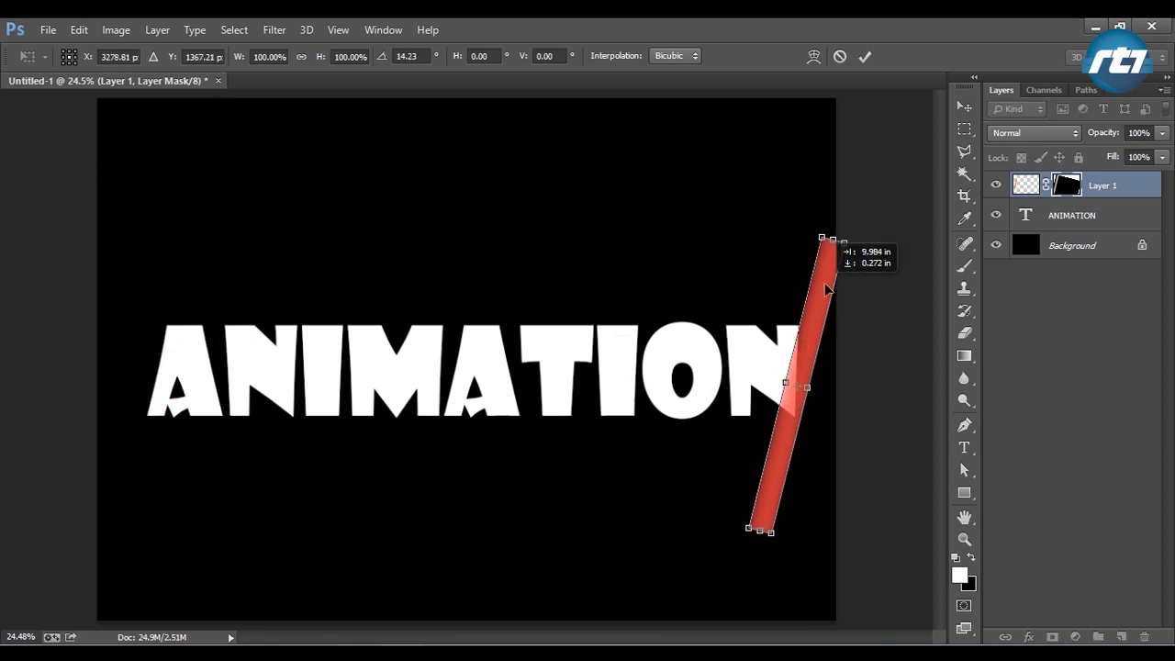
left_click_drag(785, 383, 147, 381)
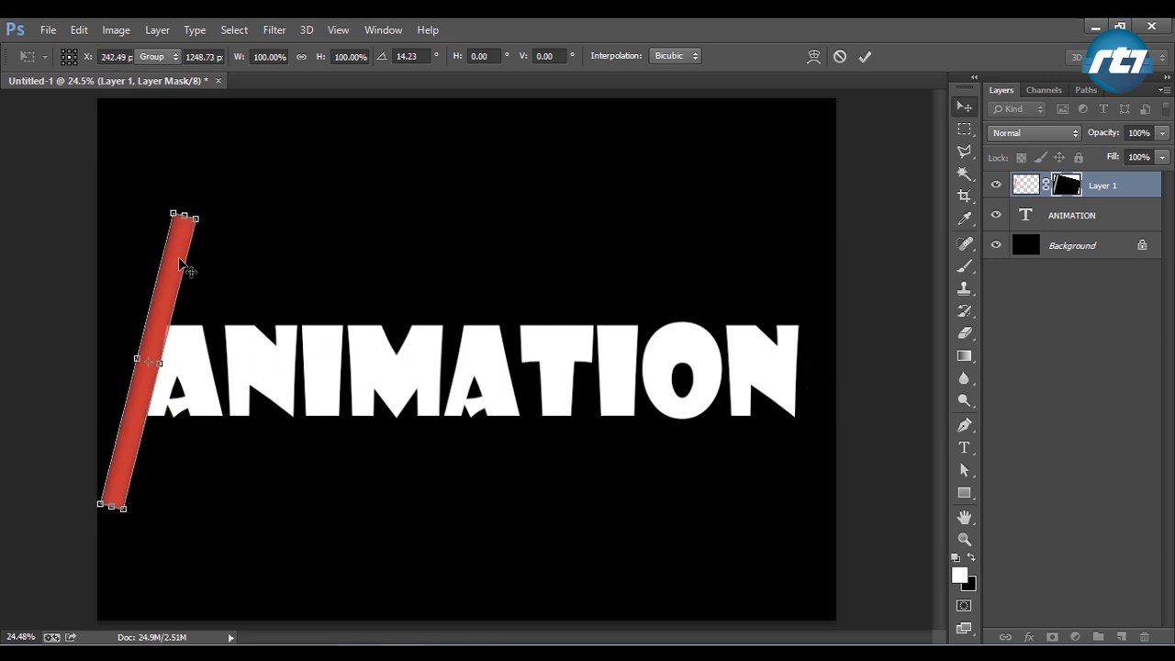
key("Enter")
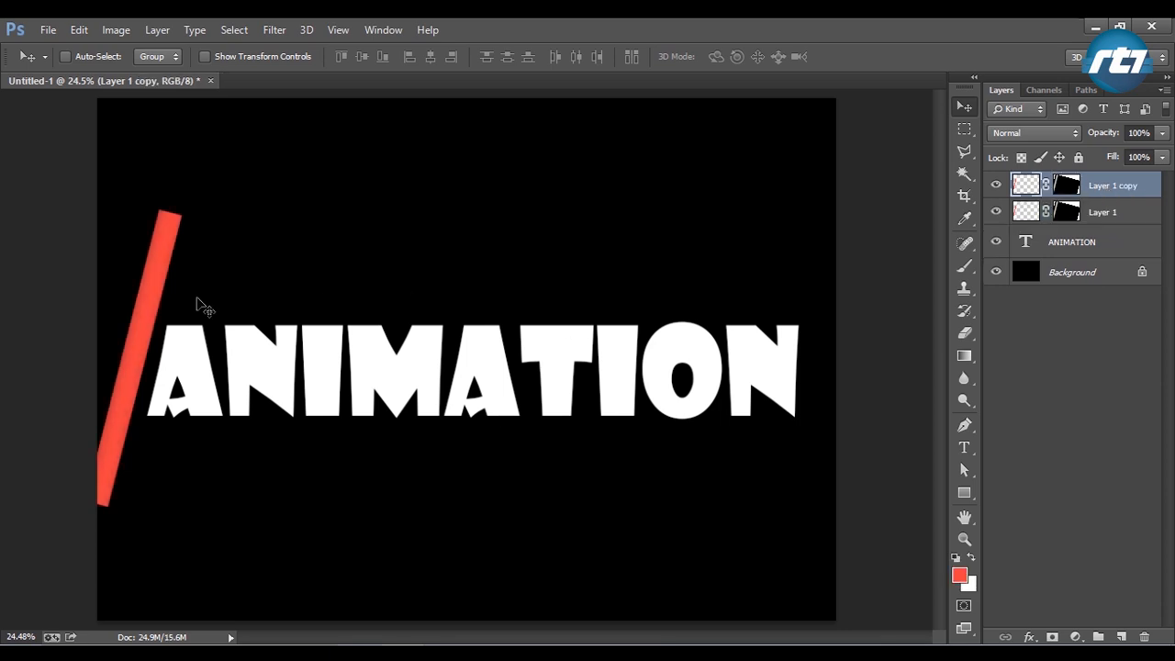
Step: Duplicate the bar layer, move the copy, and reselect Layer 1
left_click_drag(170, 303, 88, 290)
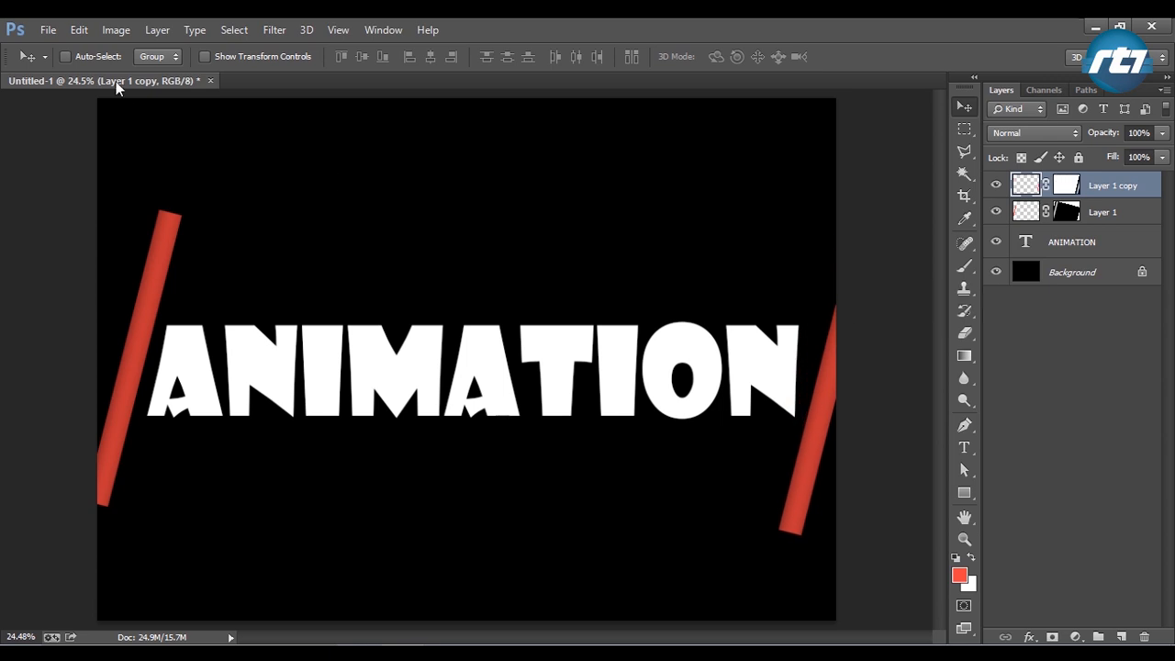
left_click(78, 30)
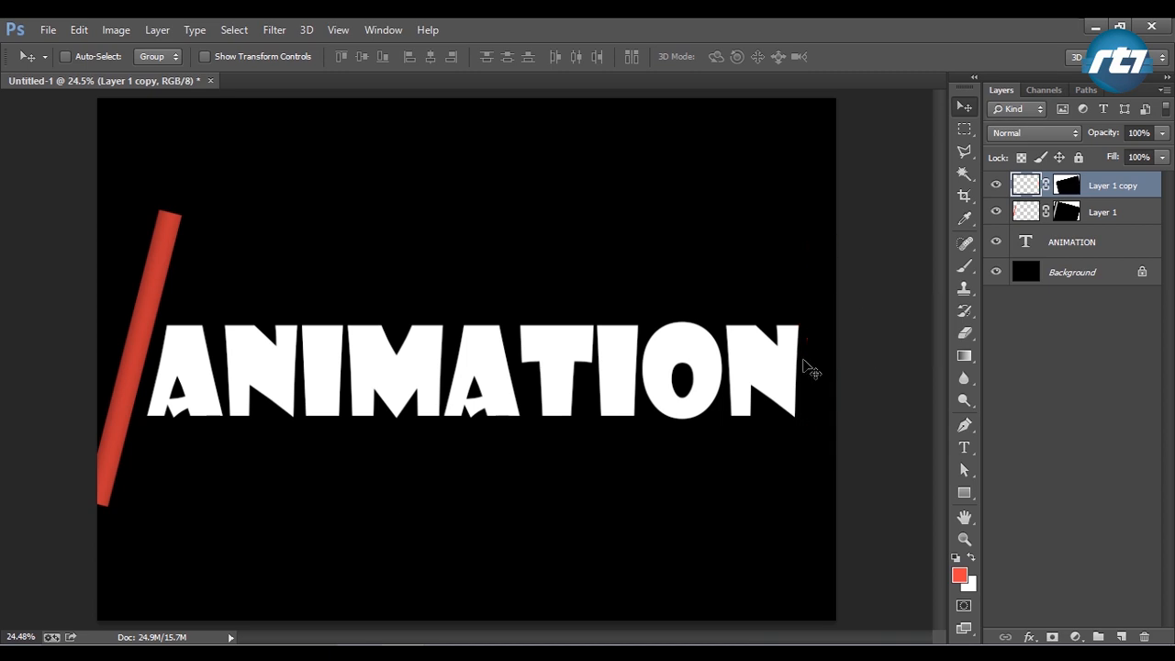
left_click(1102, 212)
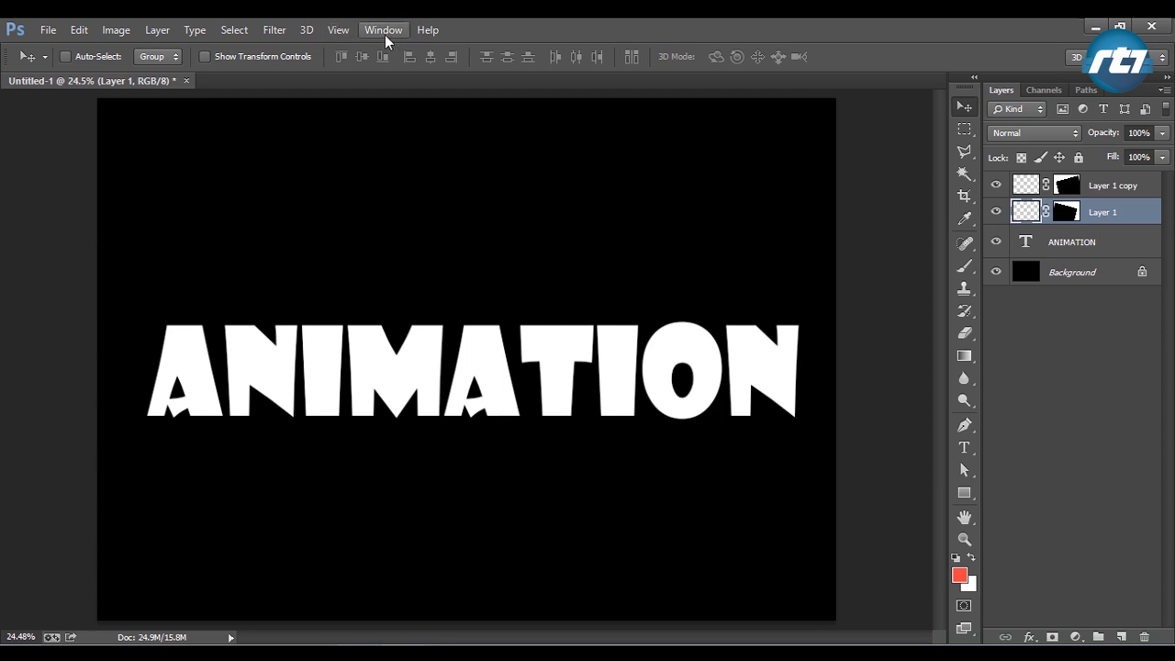
Step: Show the Timeline panel and create a frame animation
left_click(383, 30)
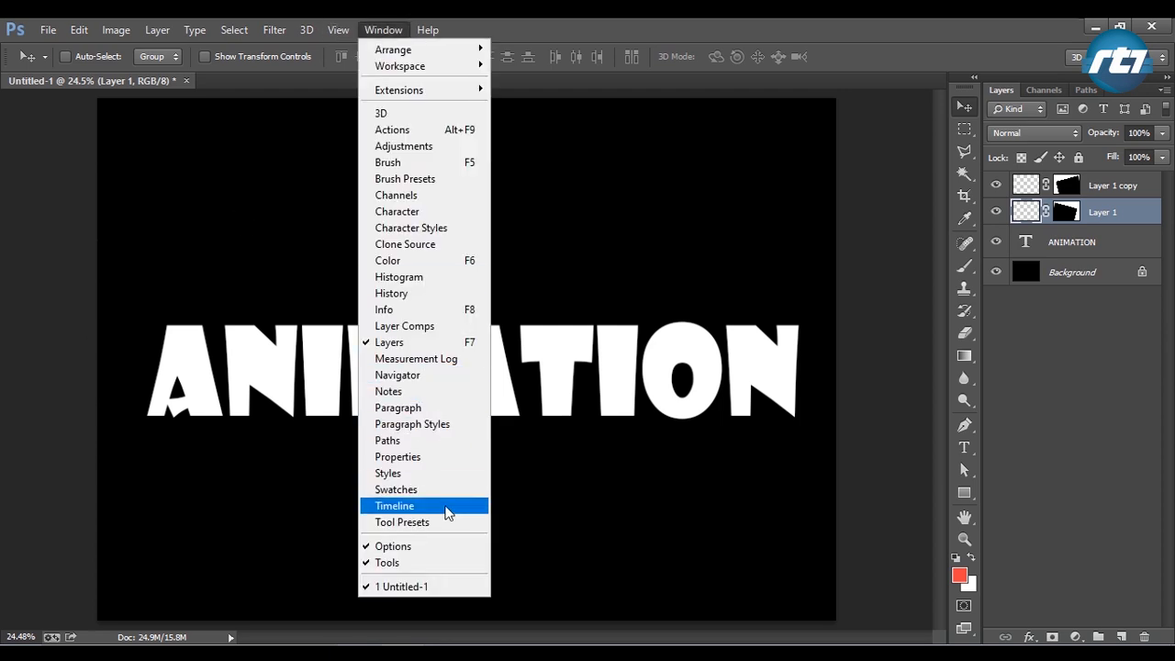
left_click(394, 505)
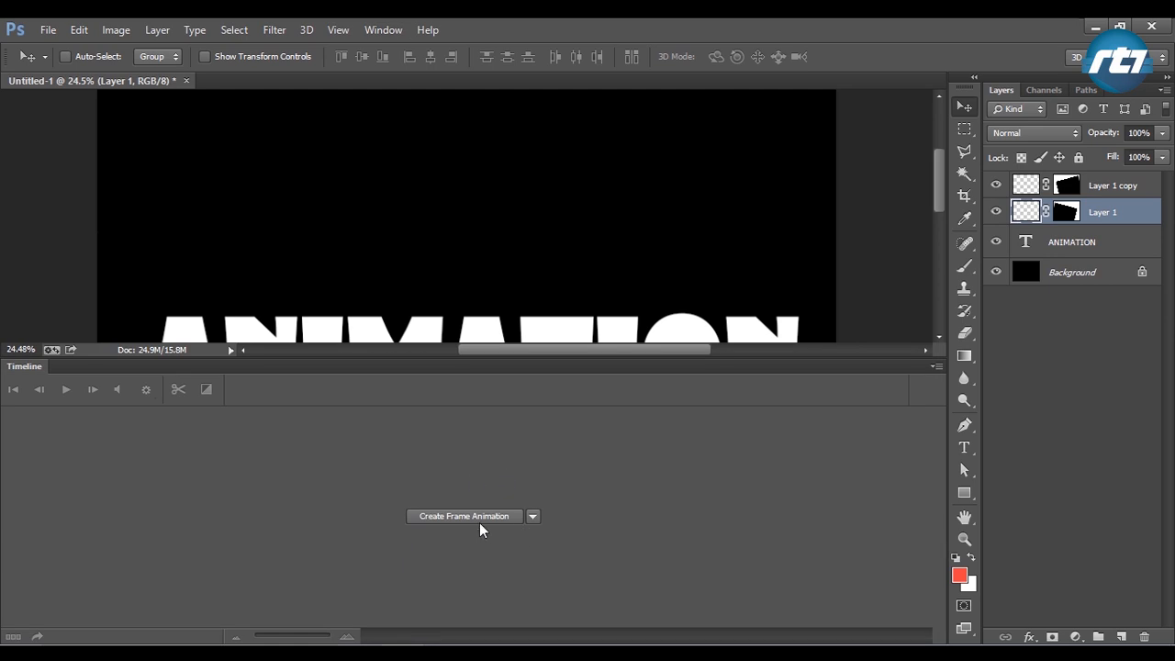
left_click(532, 516)
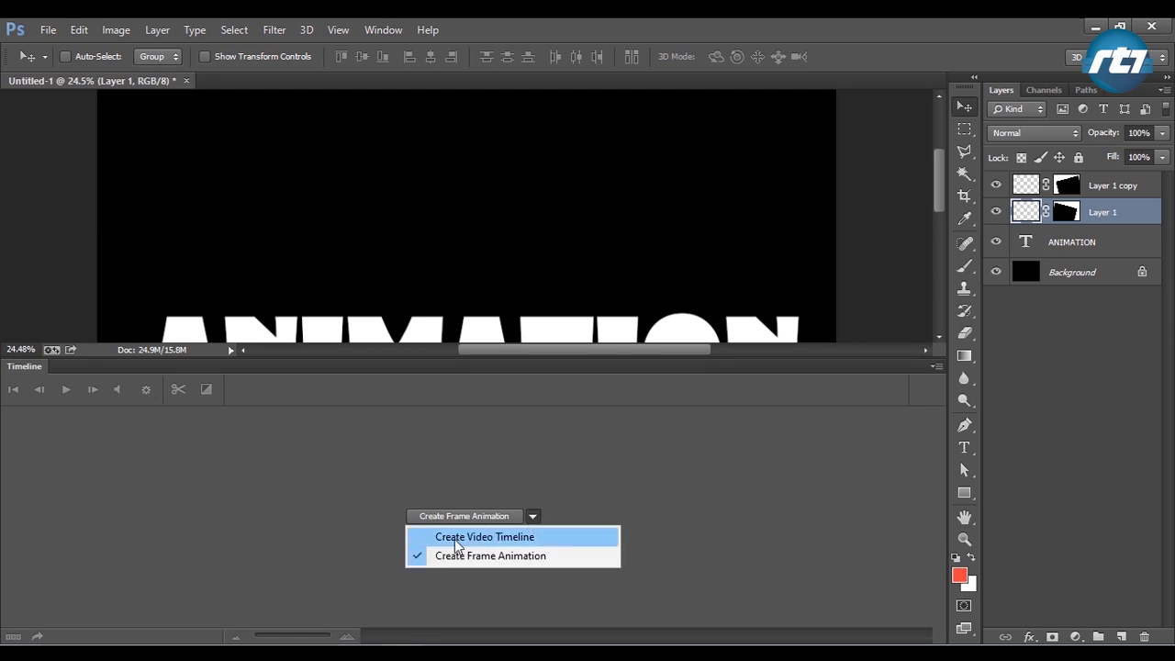
mouse_move(501, 561)
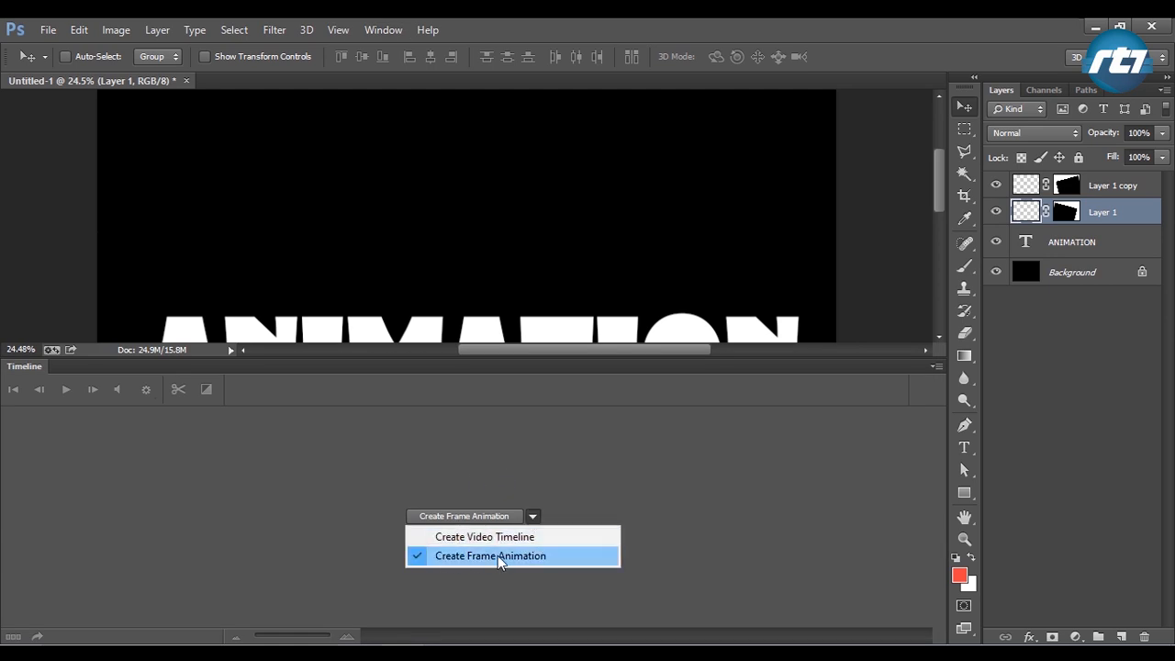
mouse_move(460, 565)
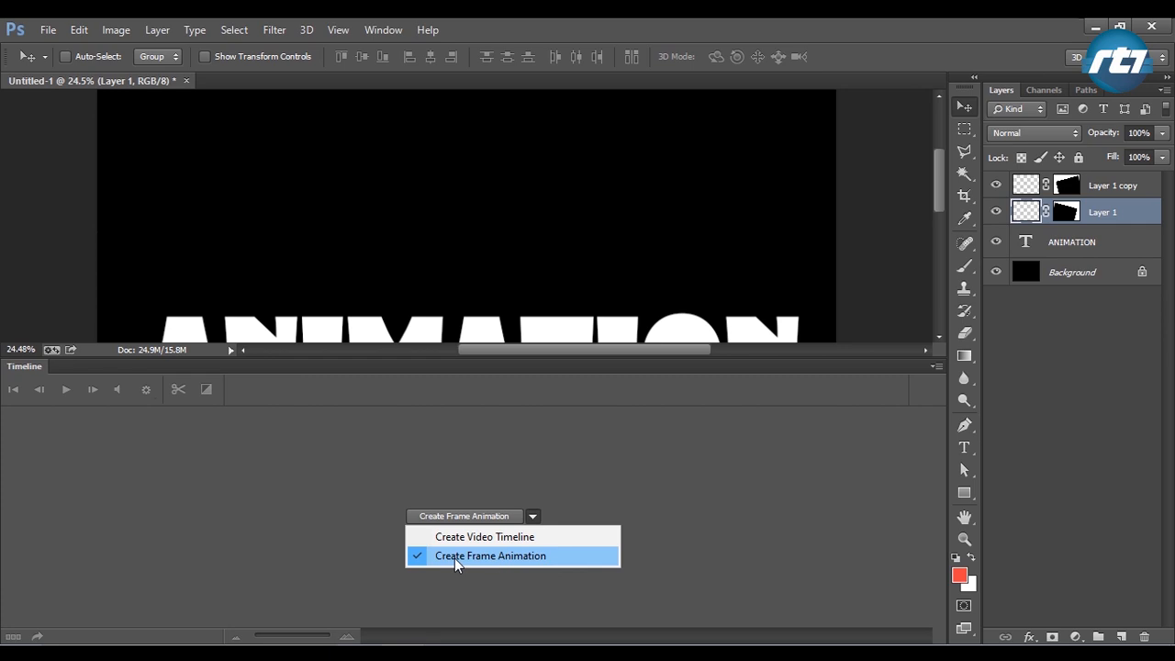
left_click(493, 556)
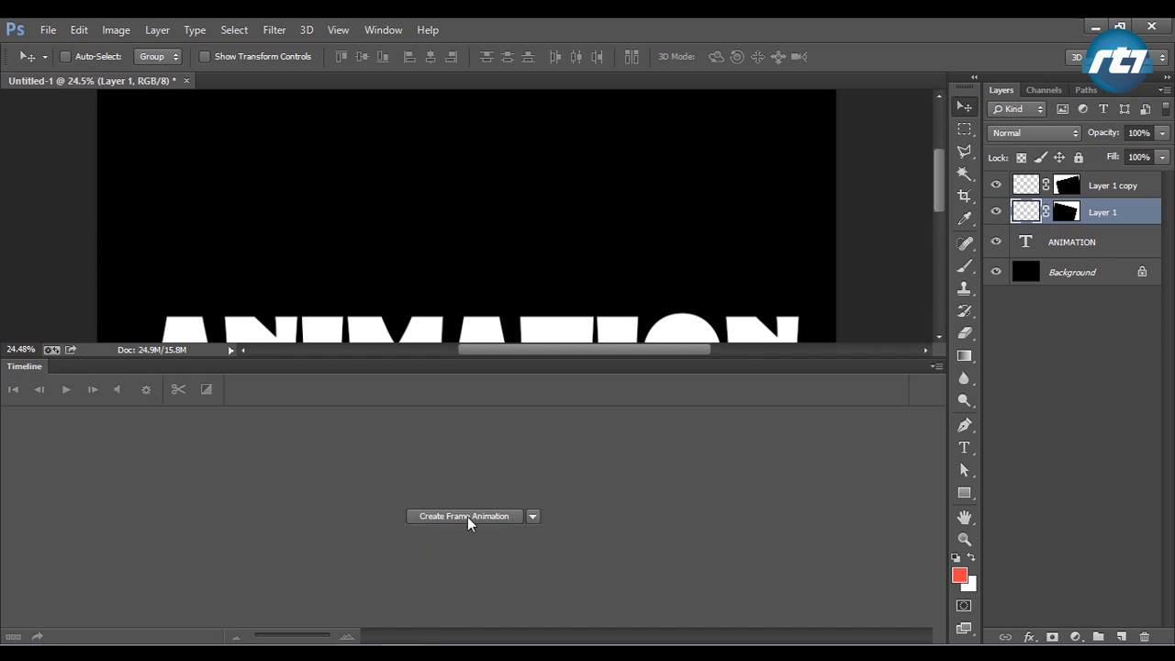
left_click(464, 516)
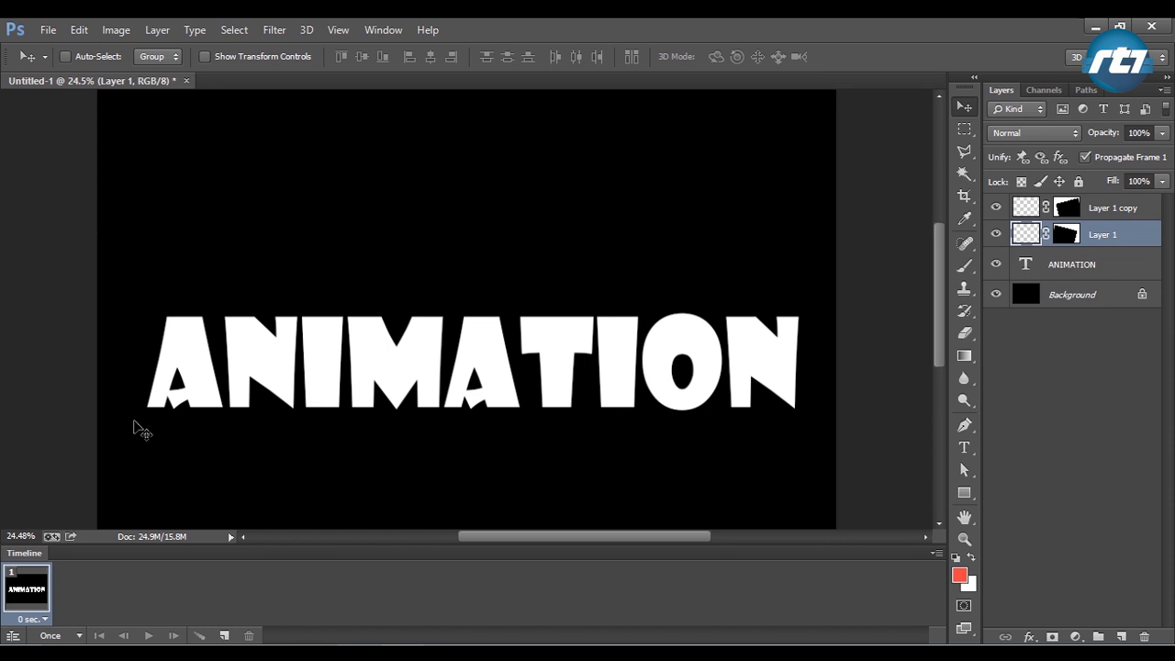
Step: Give frame 1 no delay and set looping to Forever
left_click(31, 615)
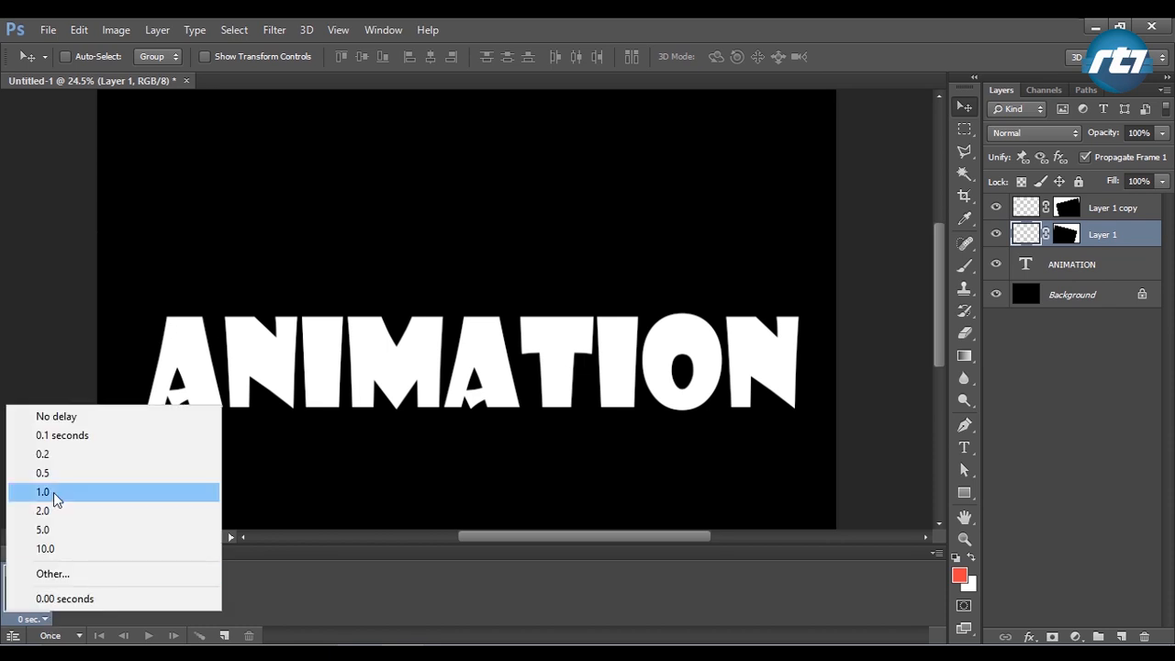
mouse_move(70, 422)
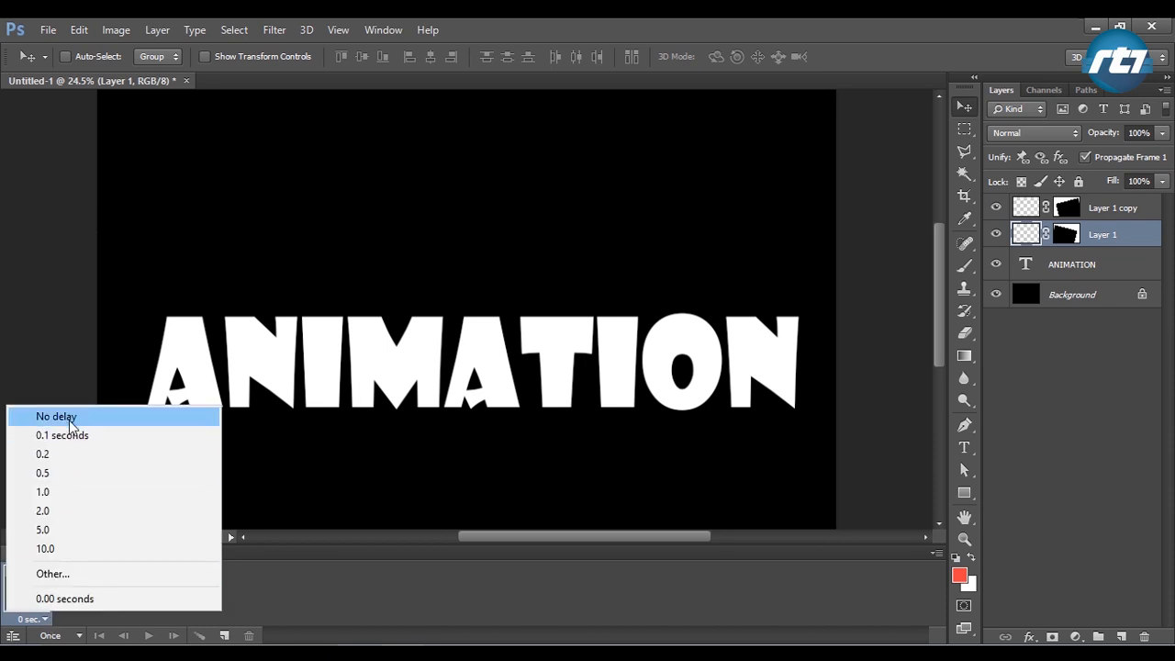
left_click(57, 416)
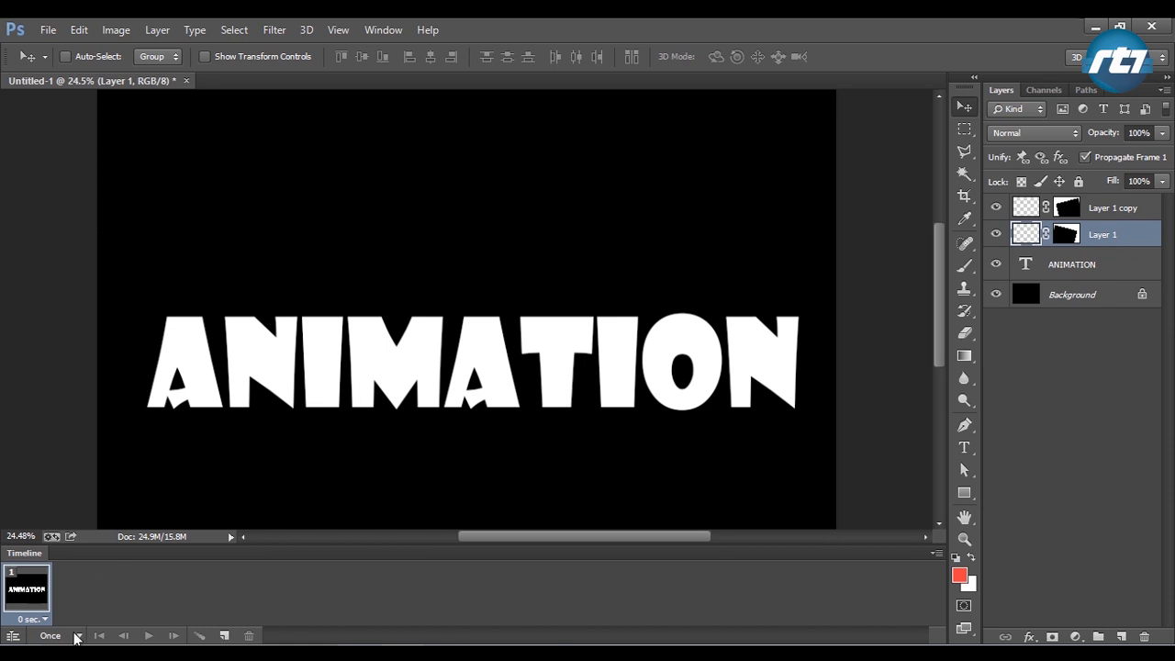
left_click(50, 634)
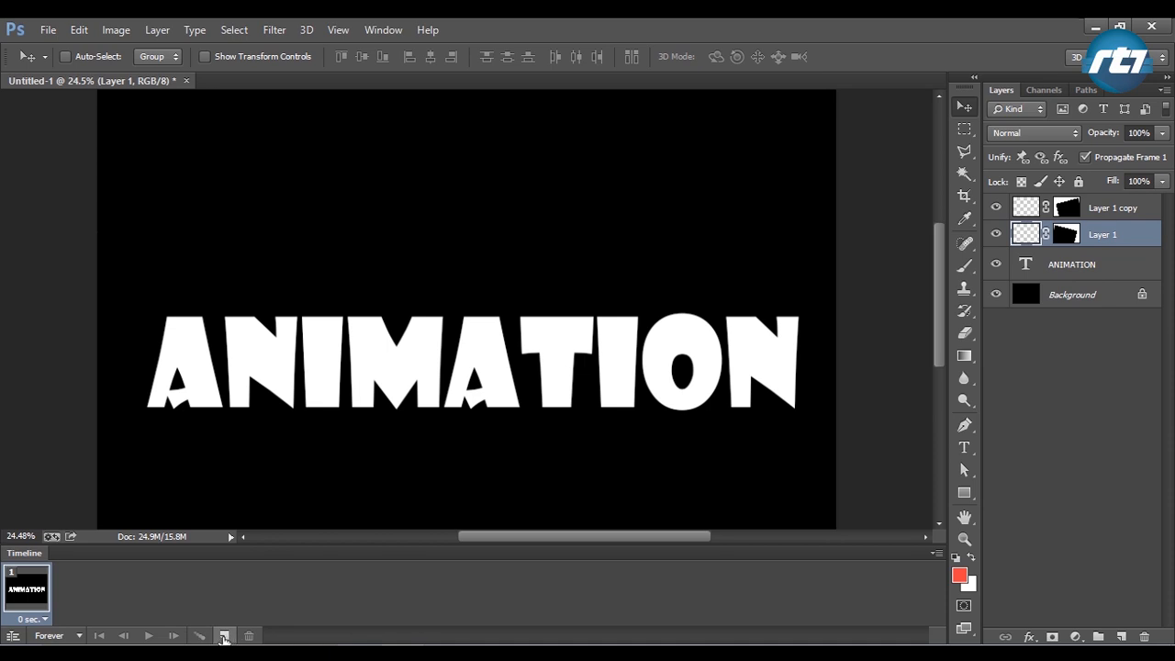
Step: Duplicate frames while sliding the left and right red bars in toward the letters
left_click(222, 636)
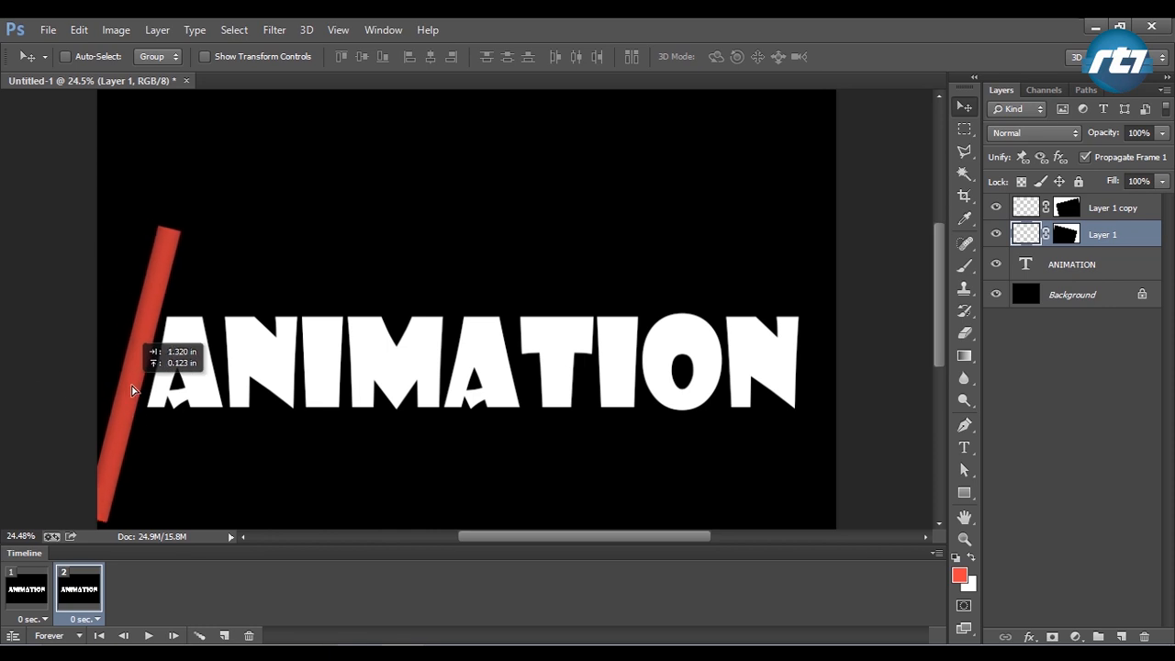
left_click_drag(133, 390, 158, 388)
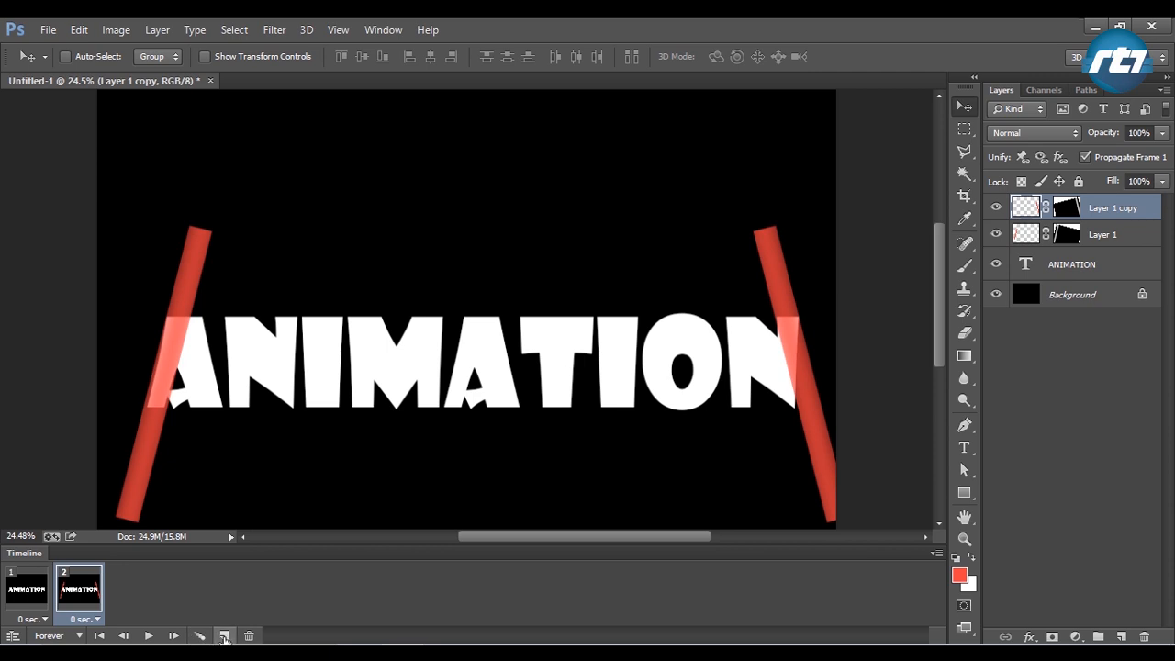
left_click(221, 633)
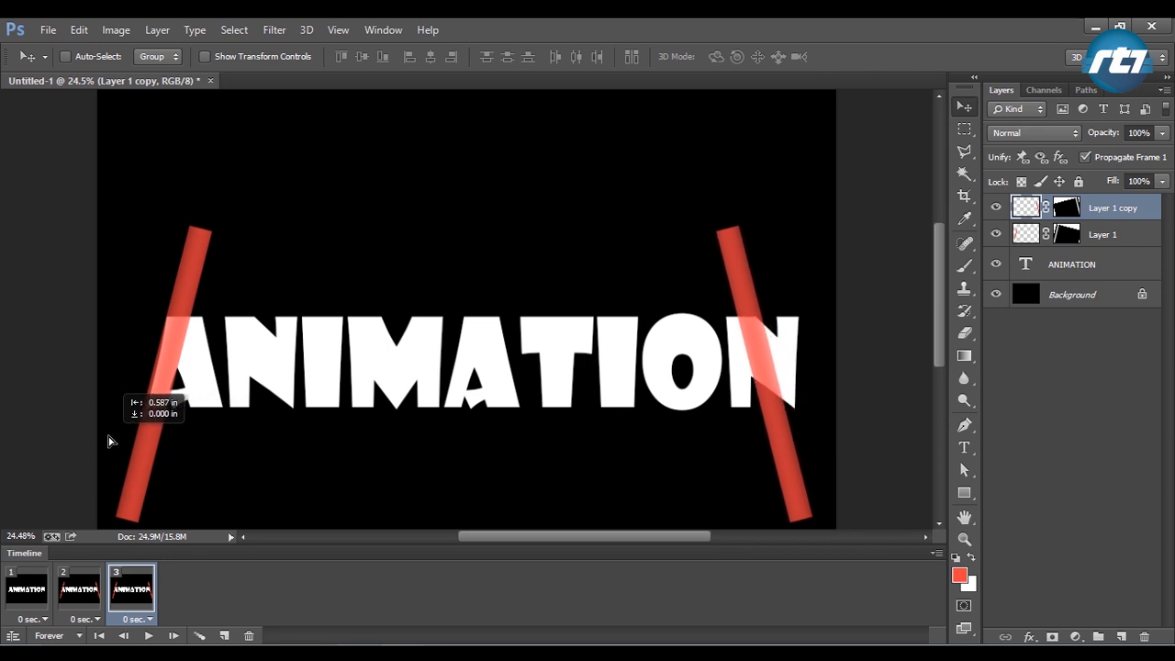
left_click(1118, 234)
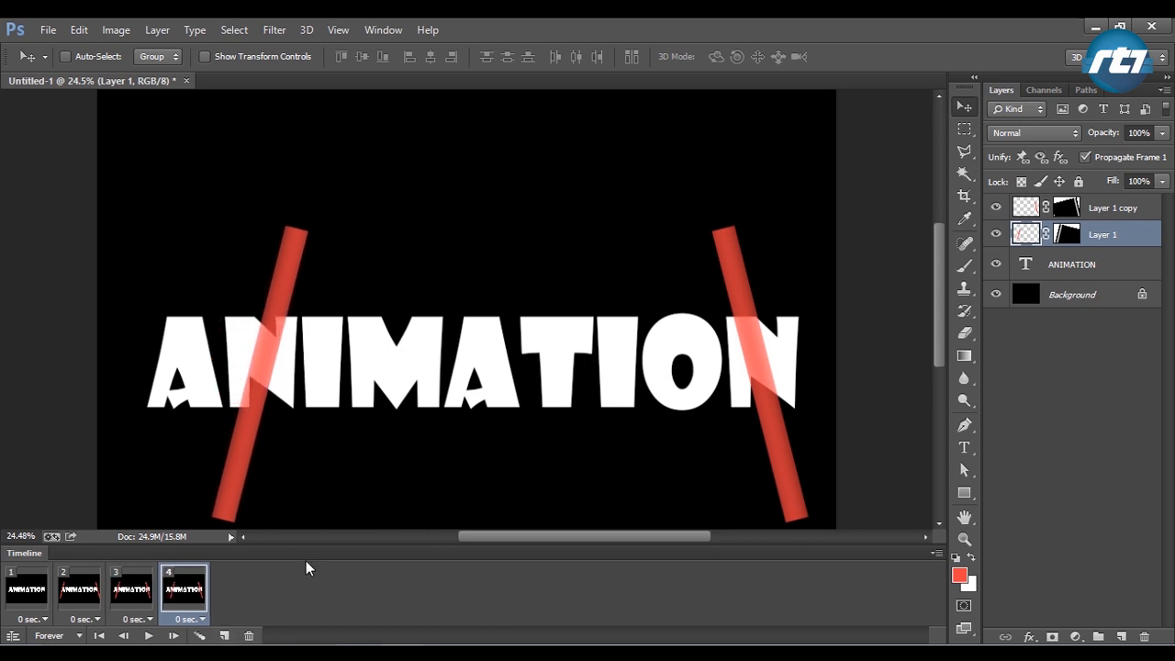
left_click(1102, 208)
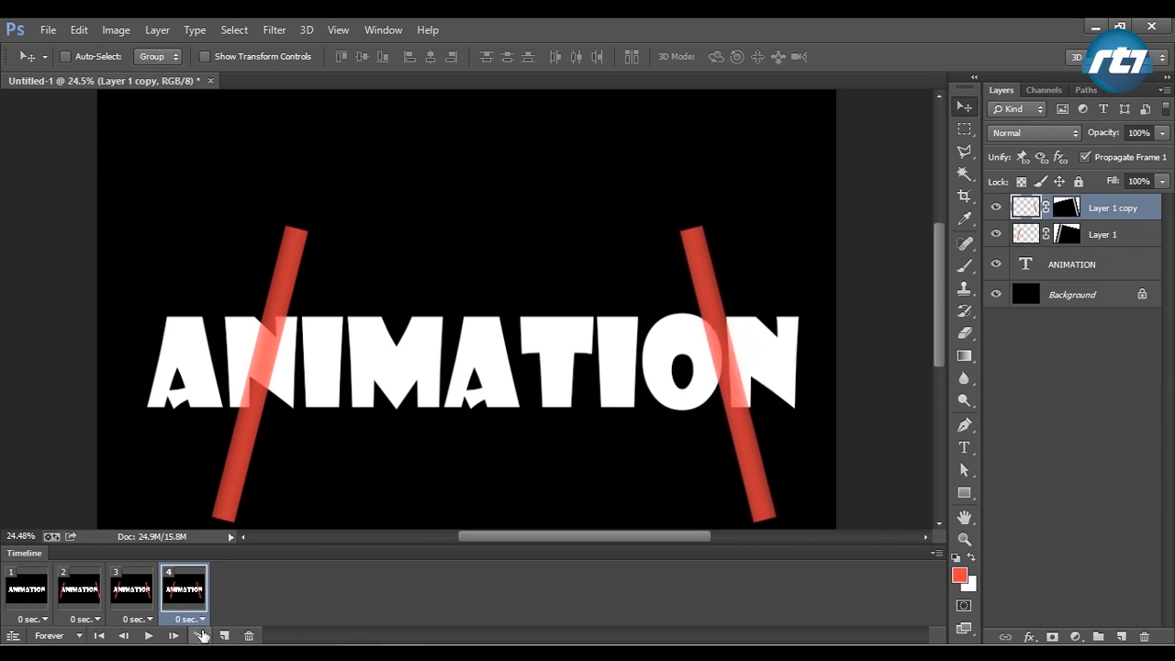
left_click(195, 636)
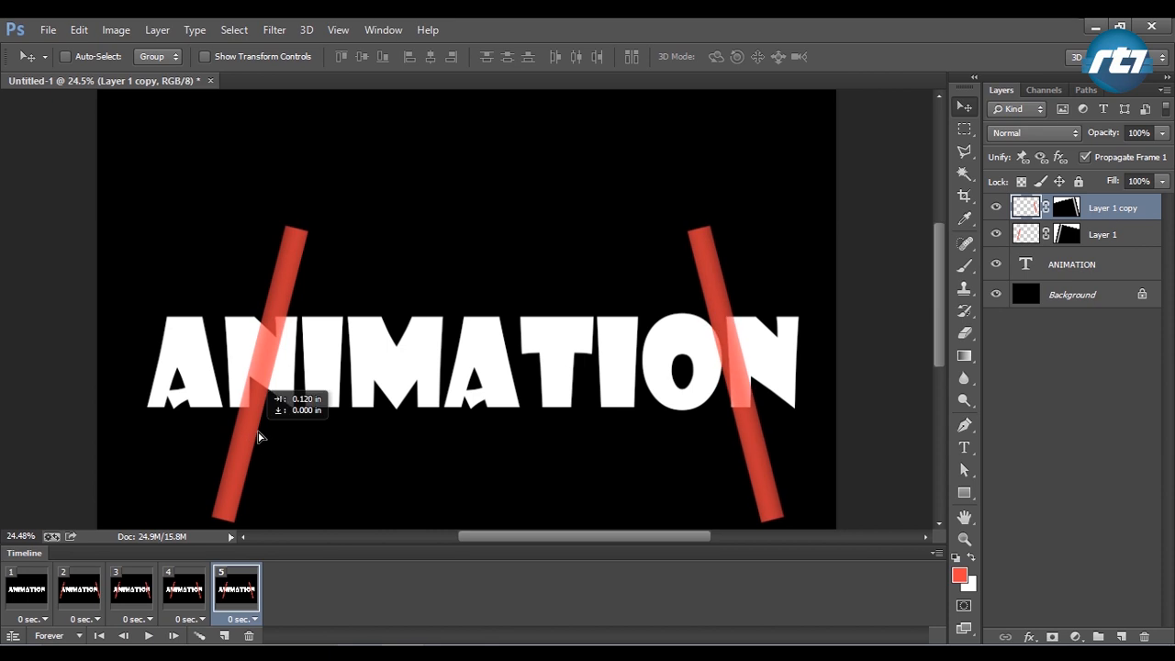
left_click_drag(266, 432, 202, 438)
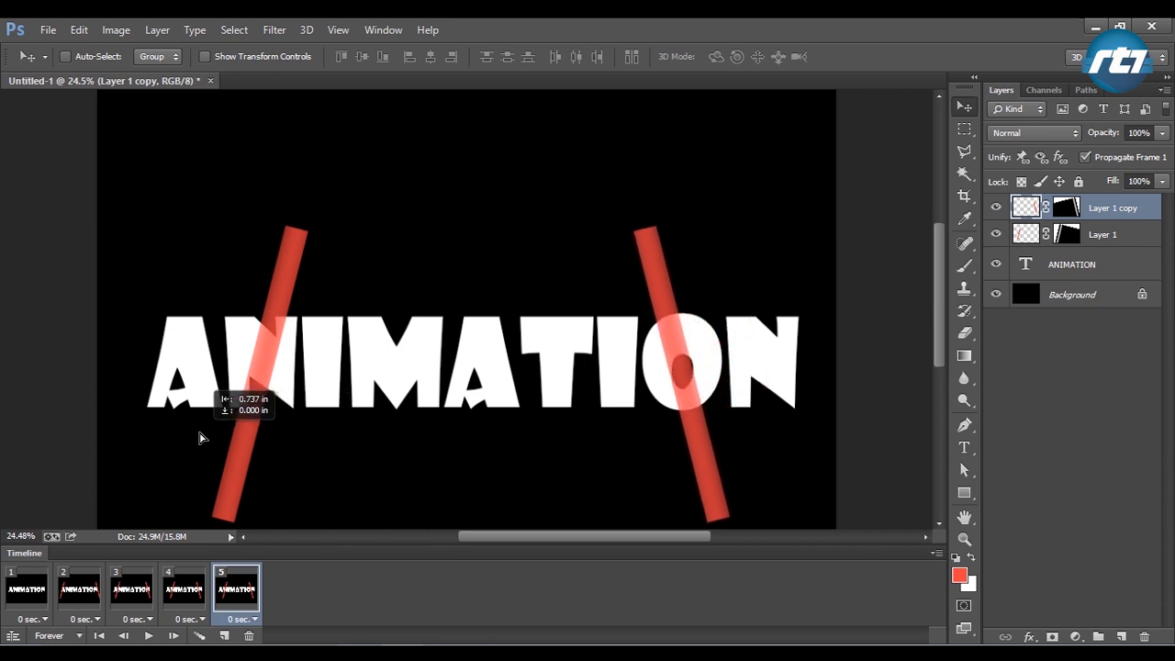
left_click(1102, 234)
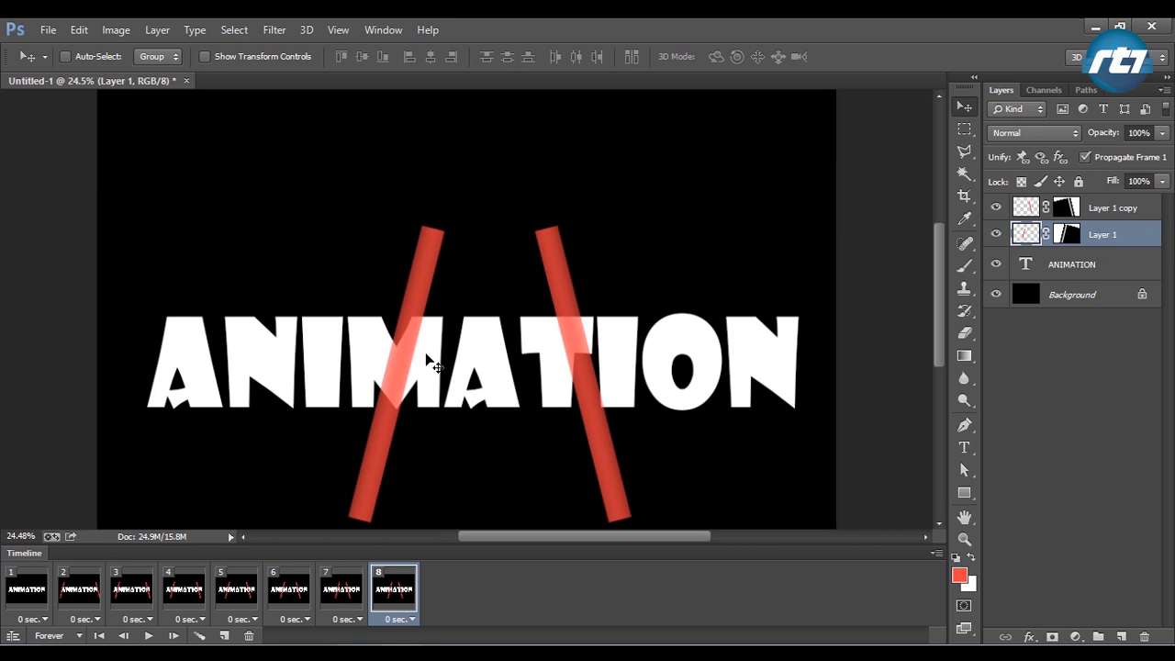
Step: Add frames up to 15, moving the bars to meet above T, cross into an X, and exit
left_click_drag(437, 367, 478, 358)
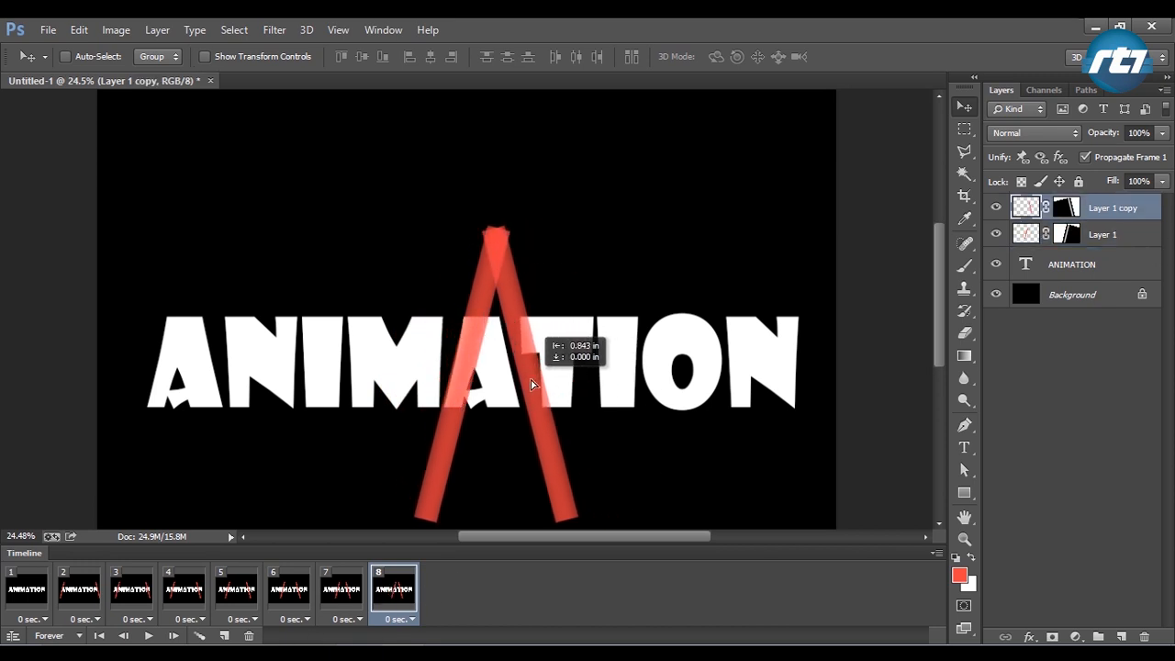
left_click_drag(533, 385, 538, 381)
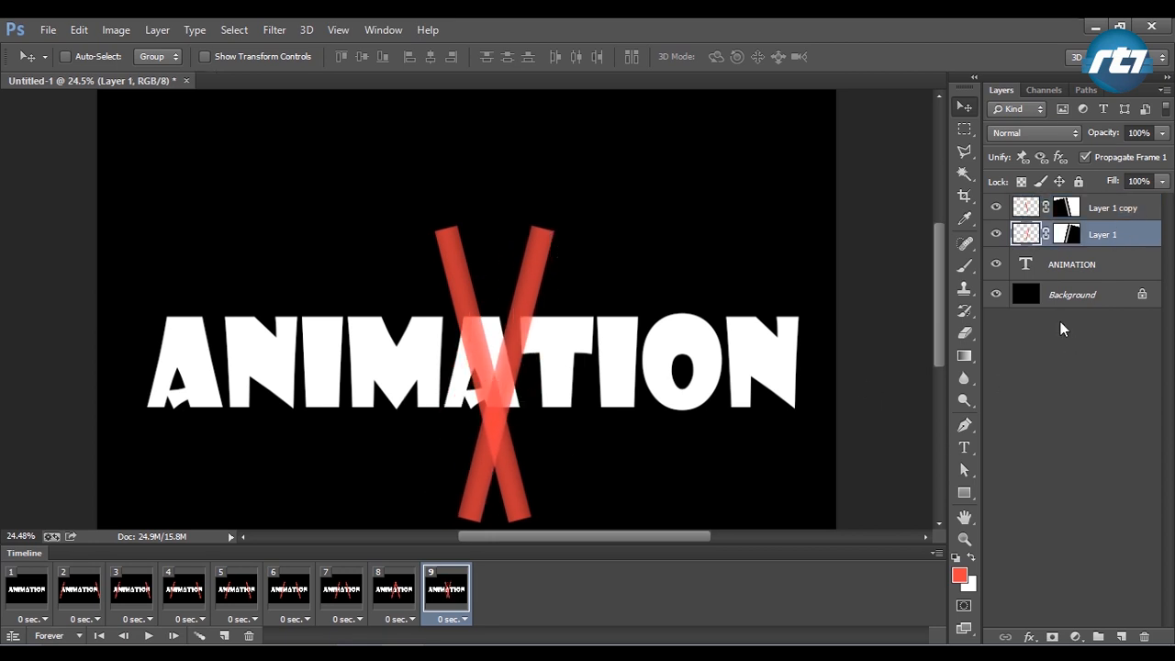
mouse_move(518, 631)
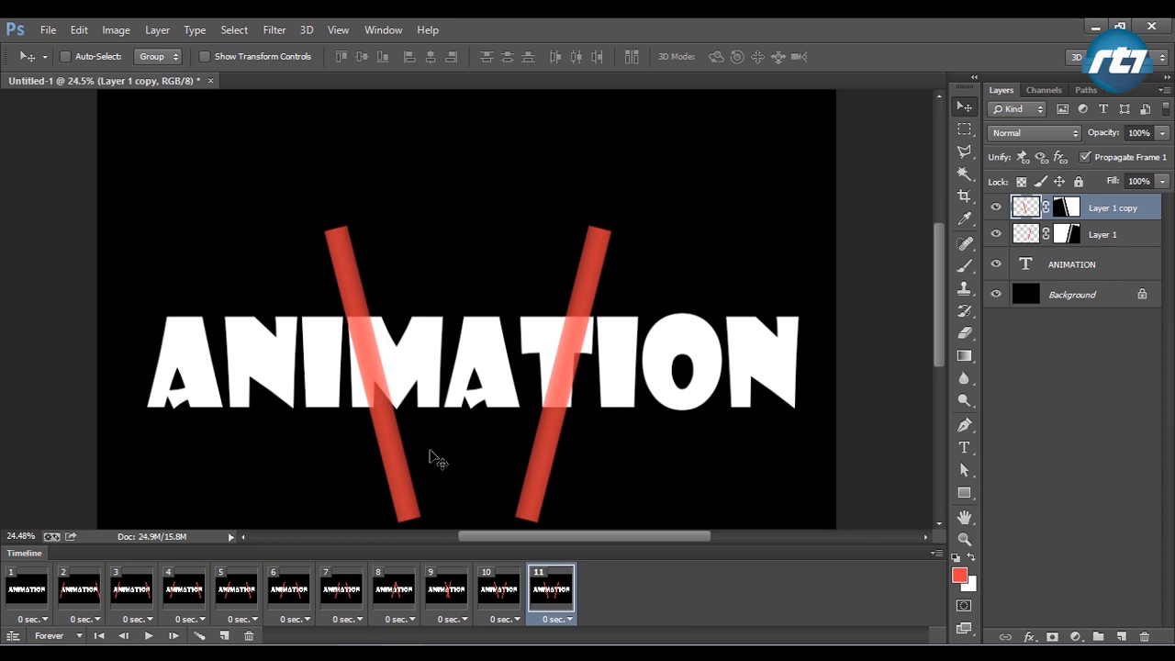
left_click(1102, 235)
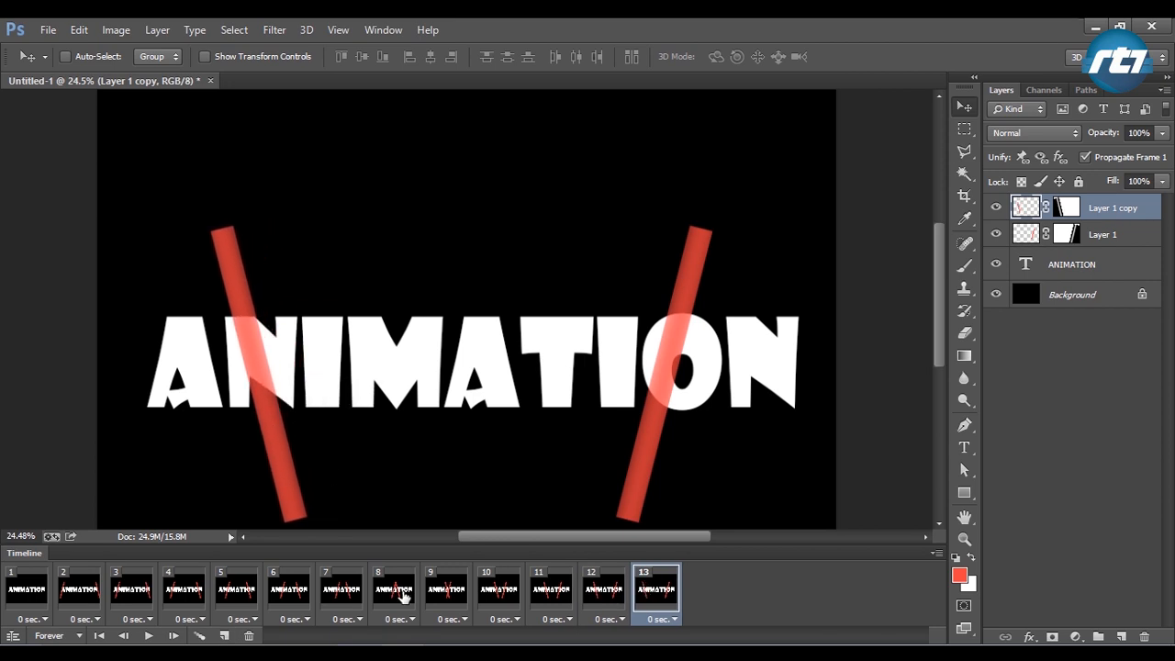
left_click(1102, 234)
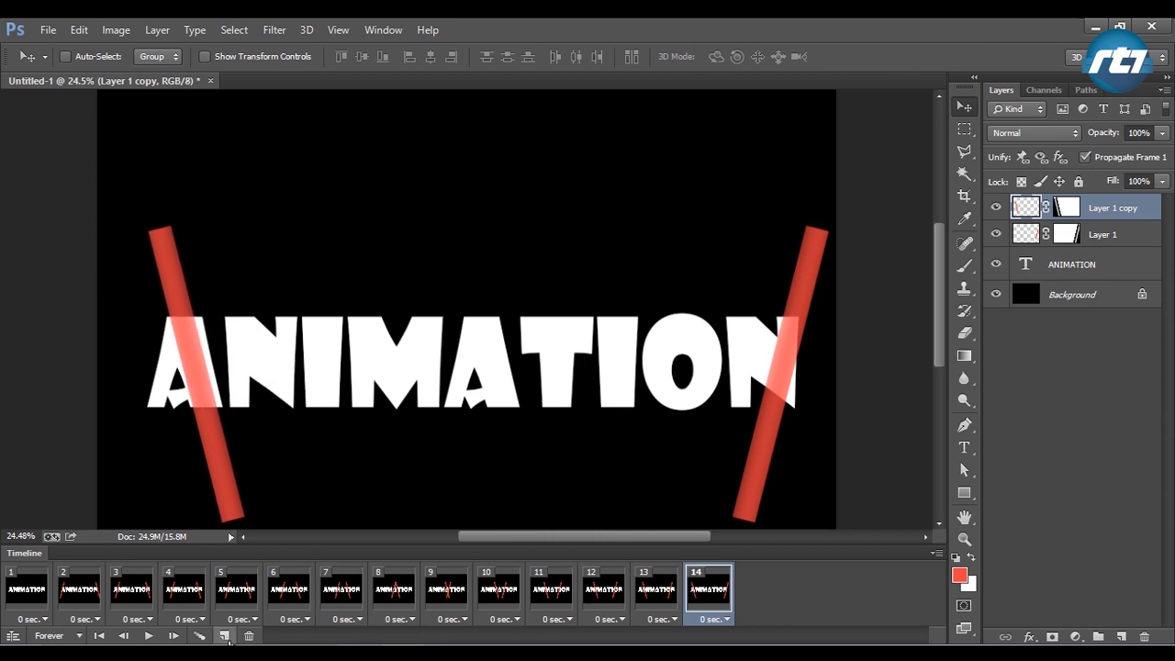
left_click(218, 631)
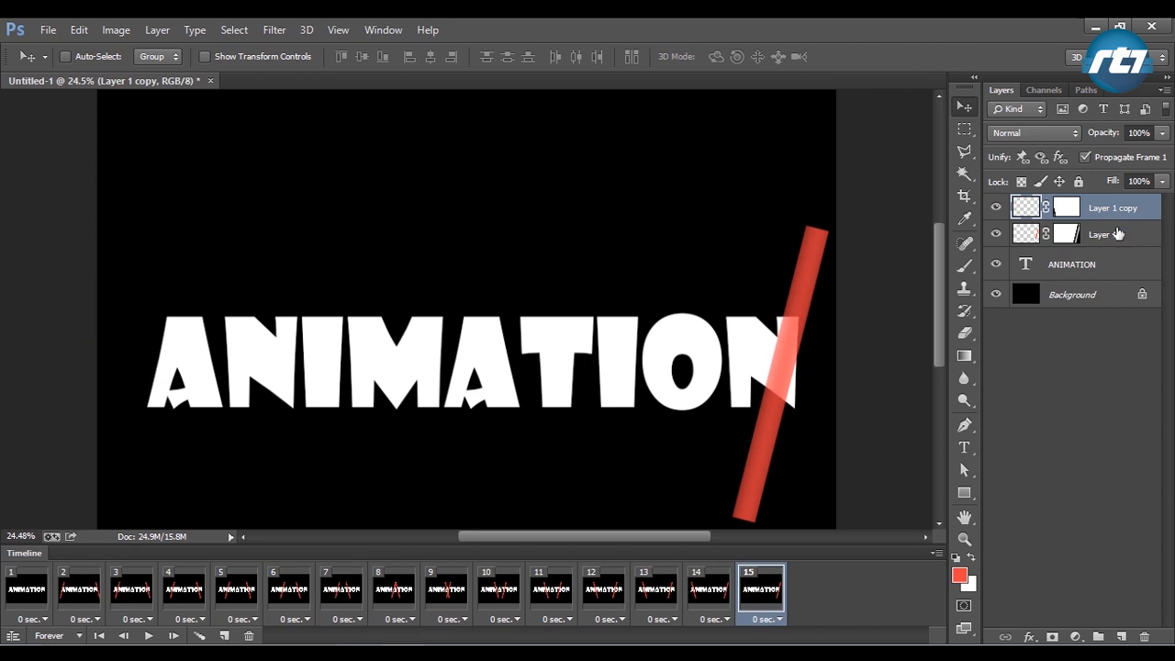
left_click(1102, 234)
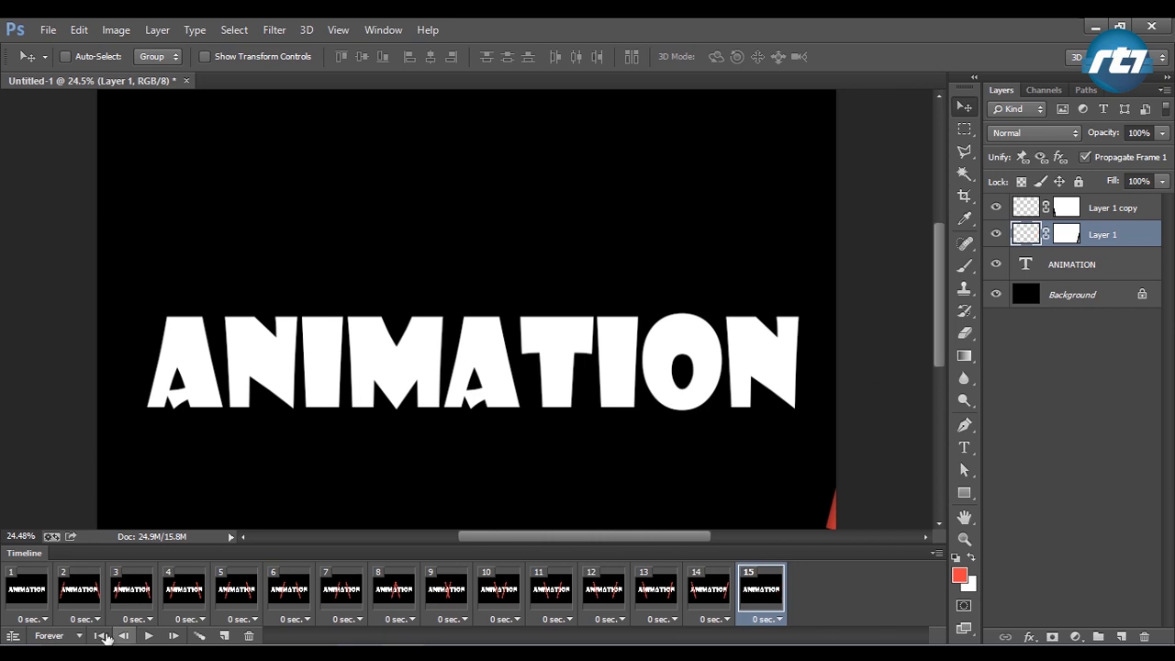
left_click(126, 631)
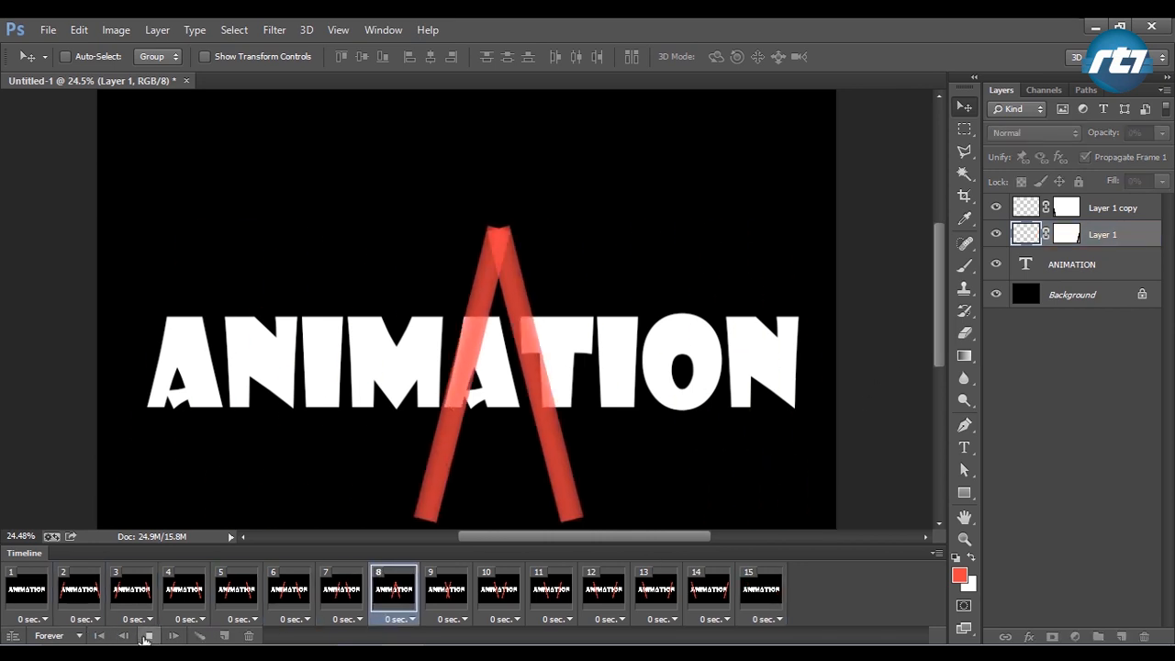
left_click(146, 633)
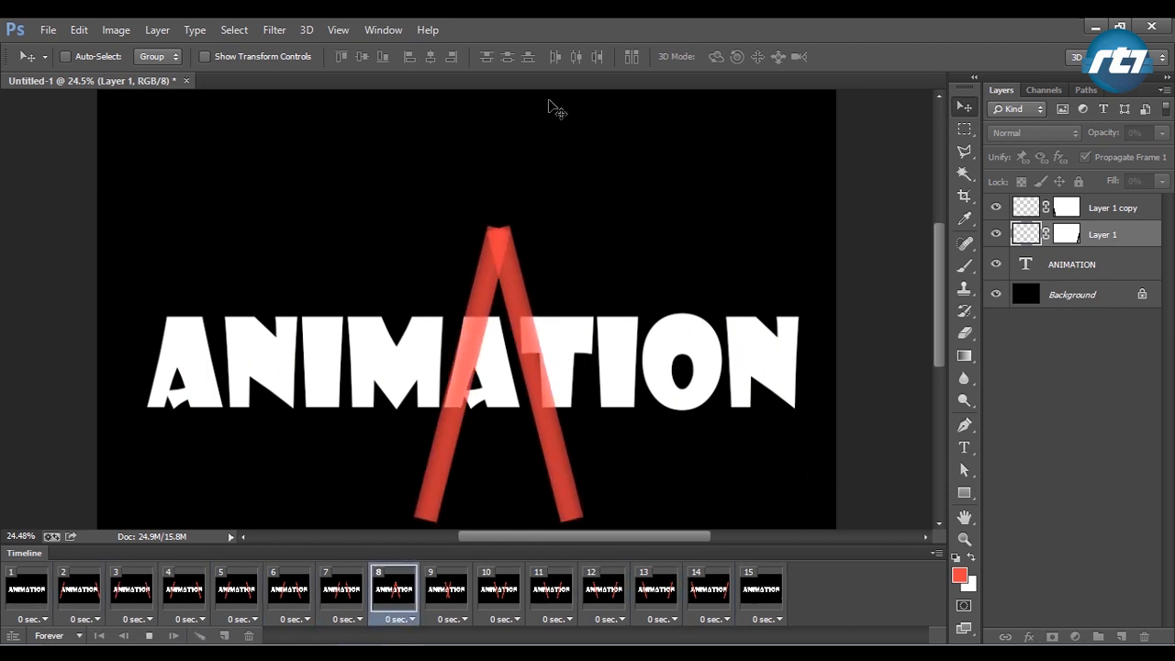
left_click(761, 588)
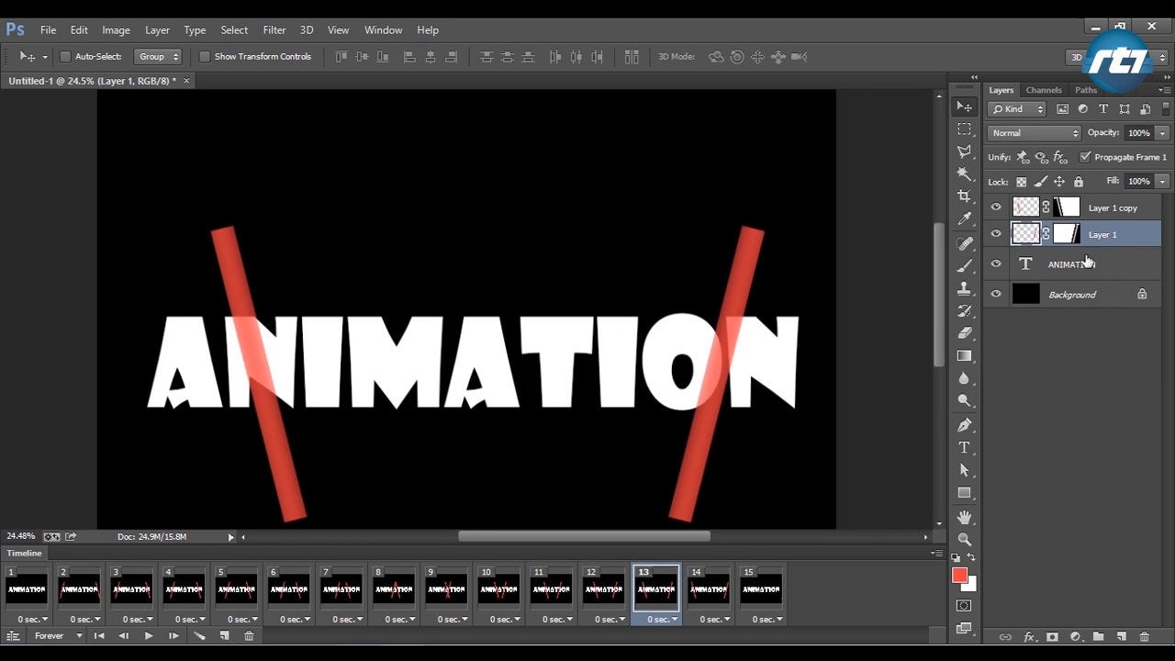
mouse_move(1116, 225)
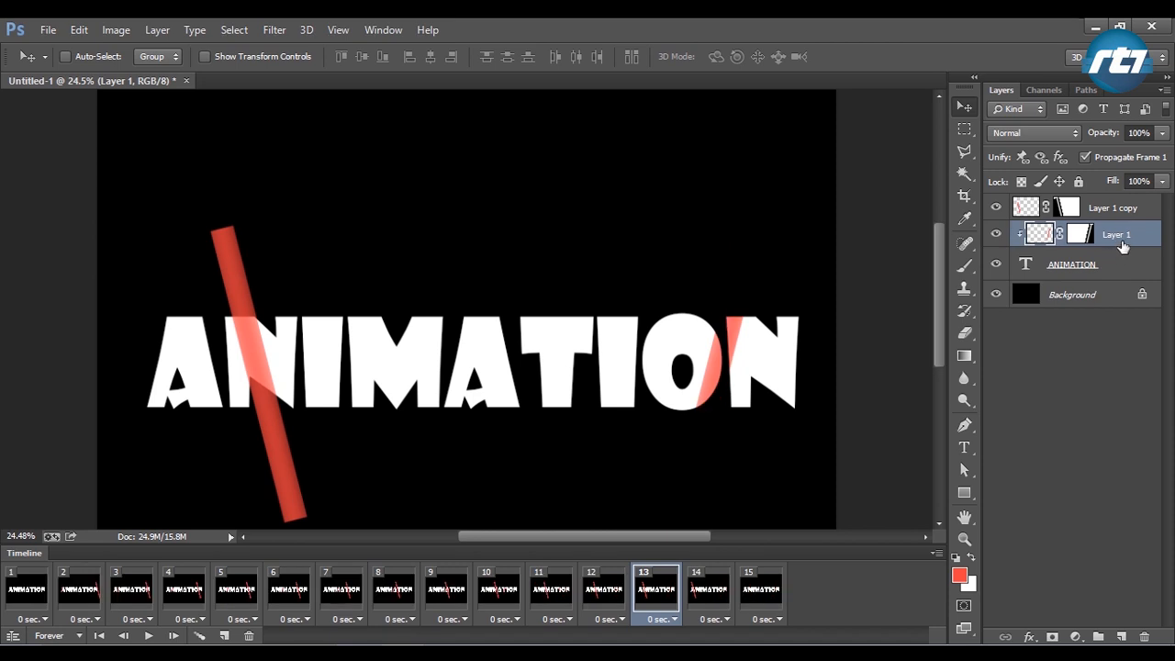
mouse_move(1120, 207)
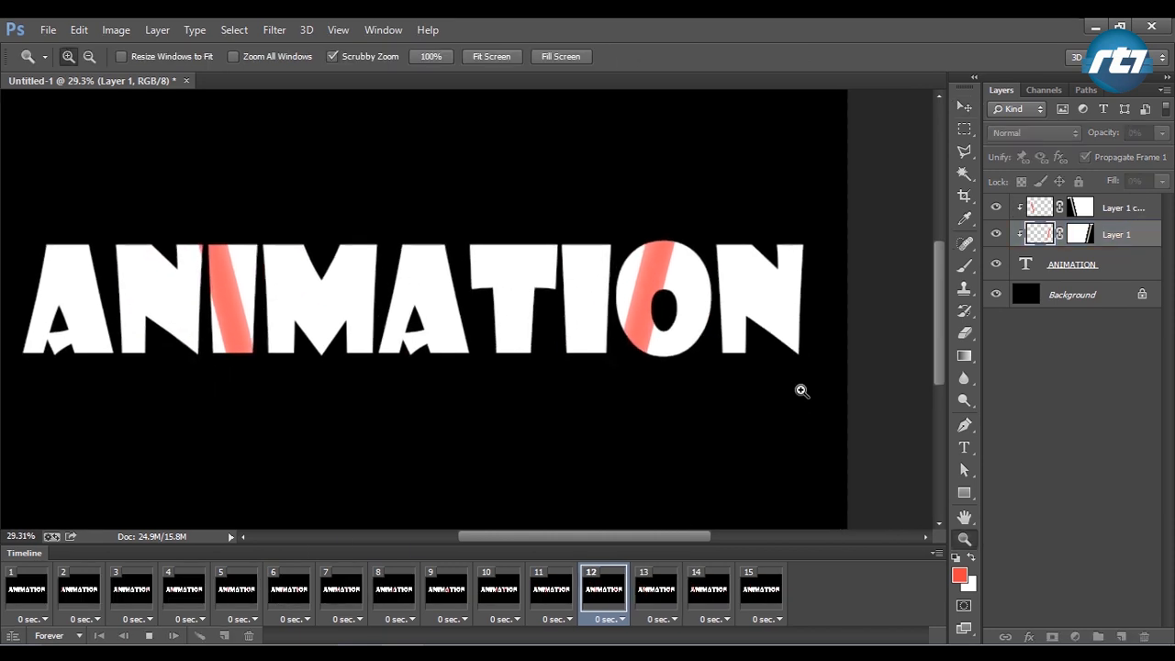
Step: Alternate between frames 5 and 13 to compare the sliders, then open the File menu
left_click(658, 588)
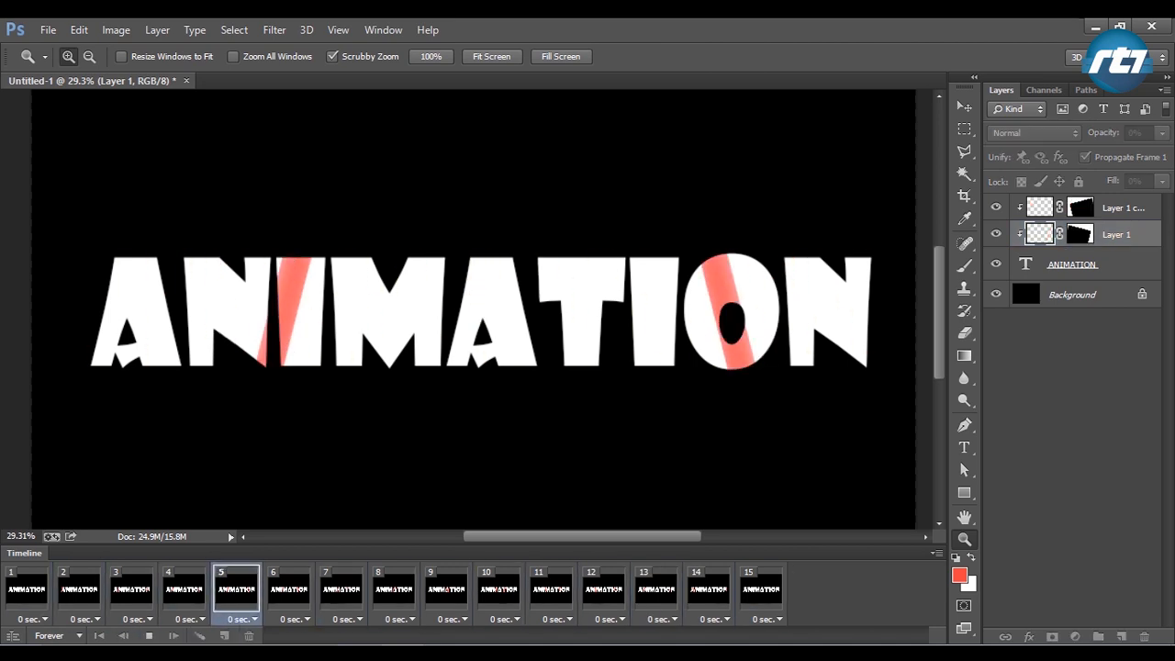
left_click(658, 589)
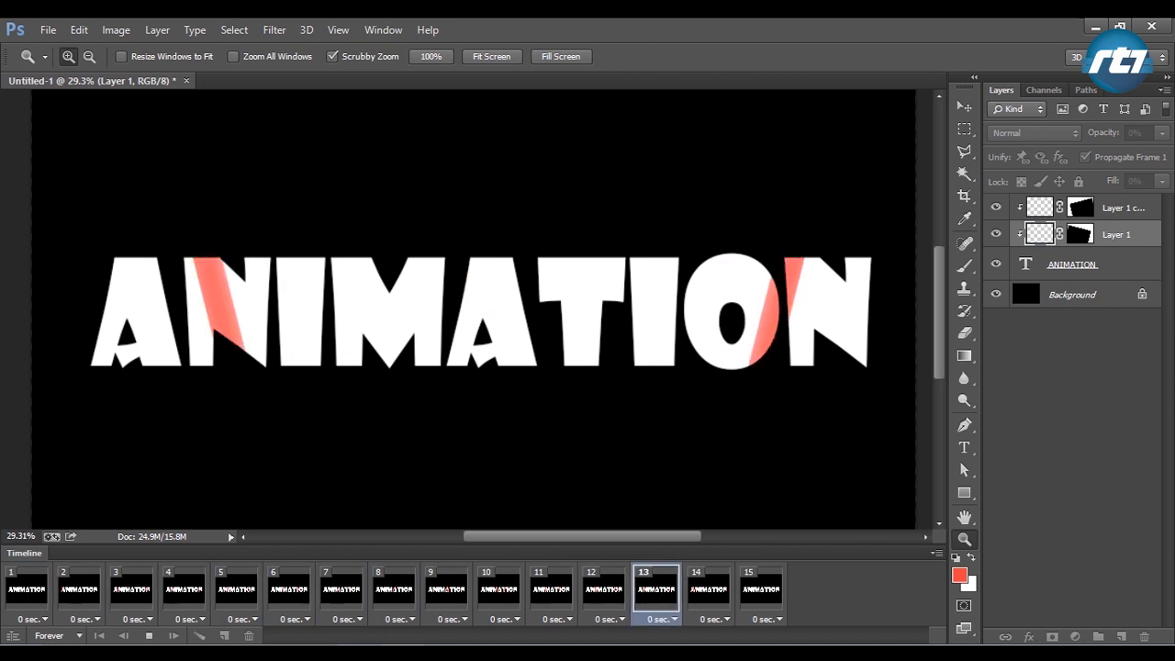
left_click(768, 587)
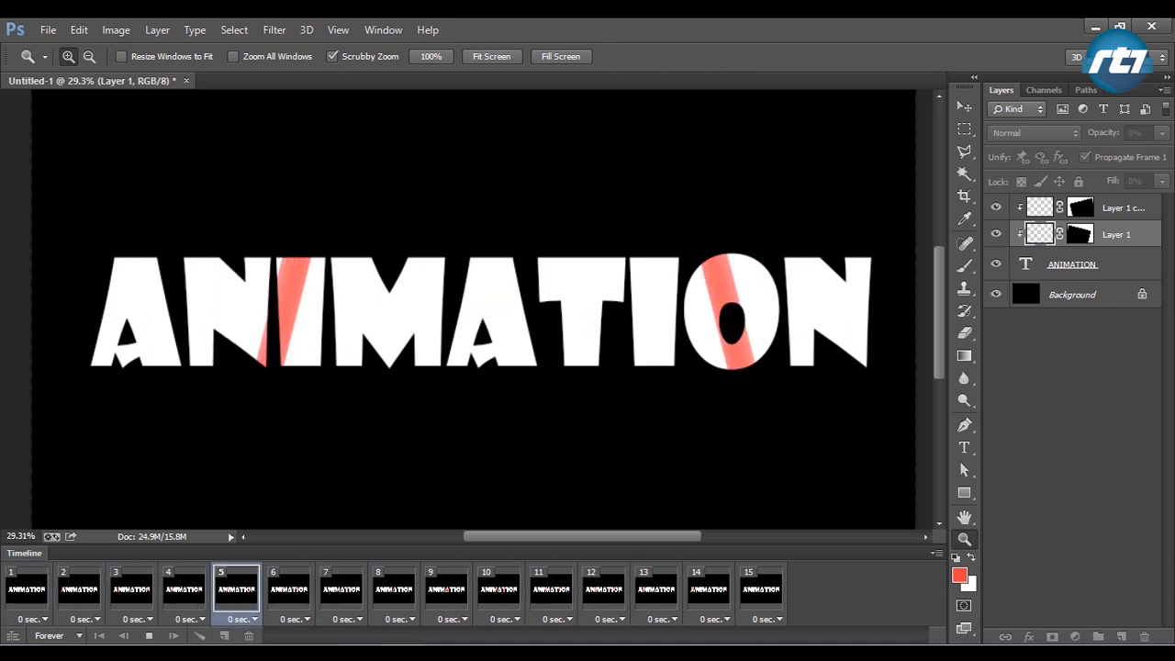
left_click(657, 589)
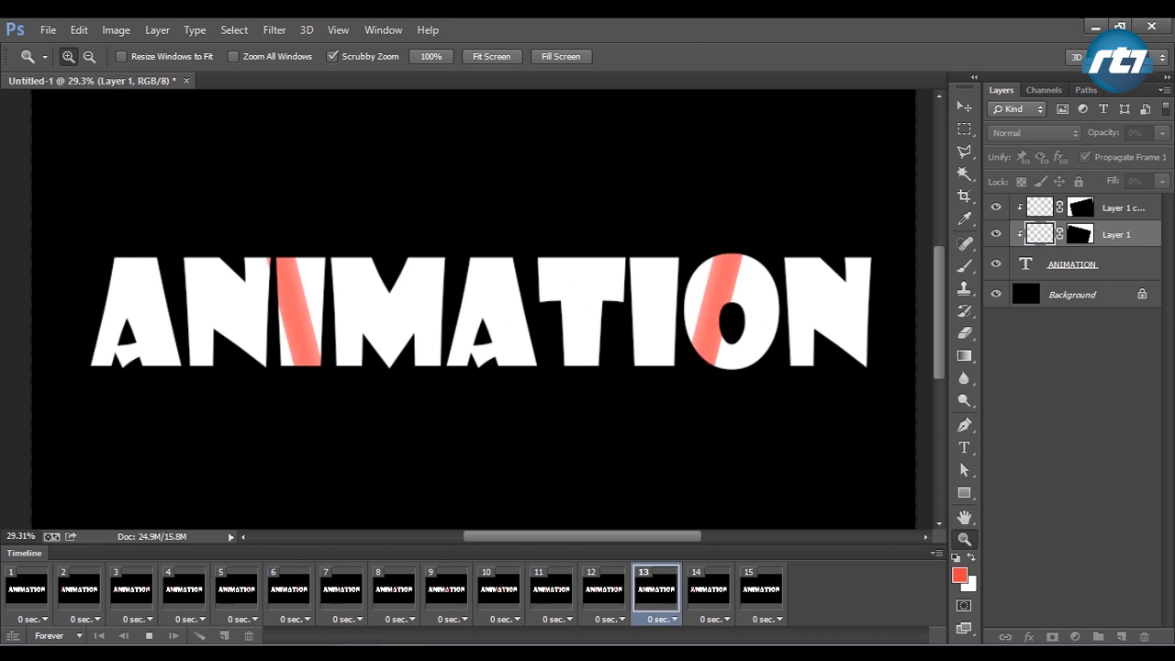
left_click(235, 592)
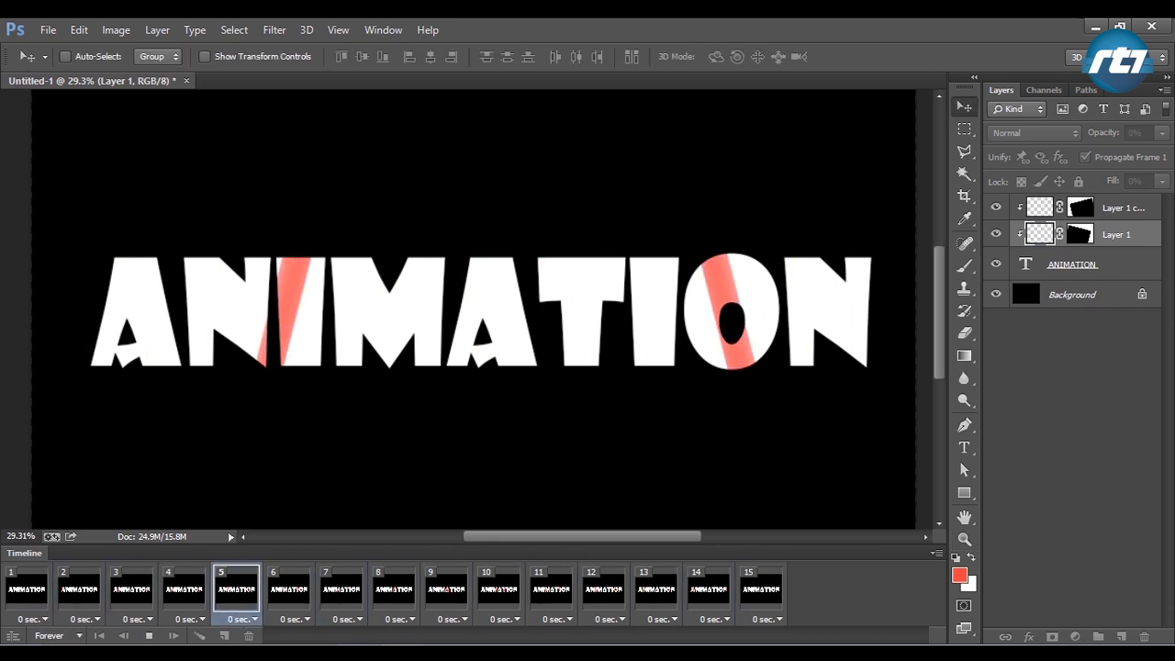
left_click(48, 31)
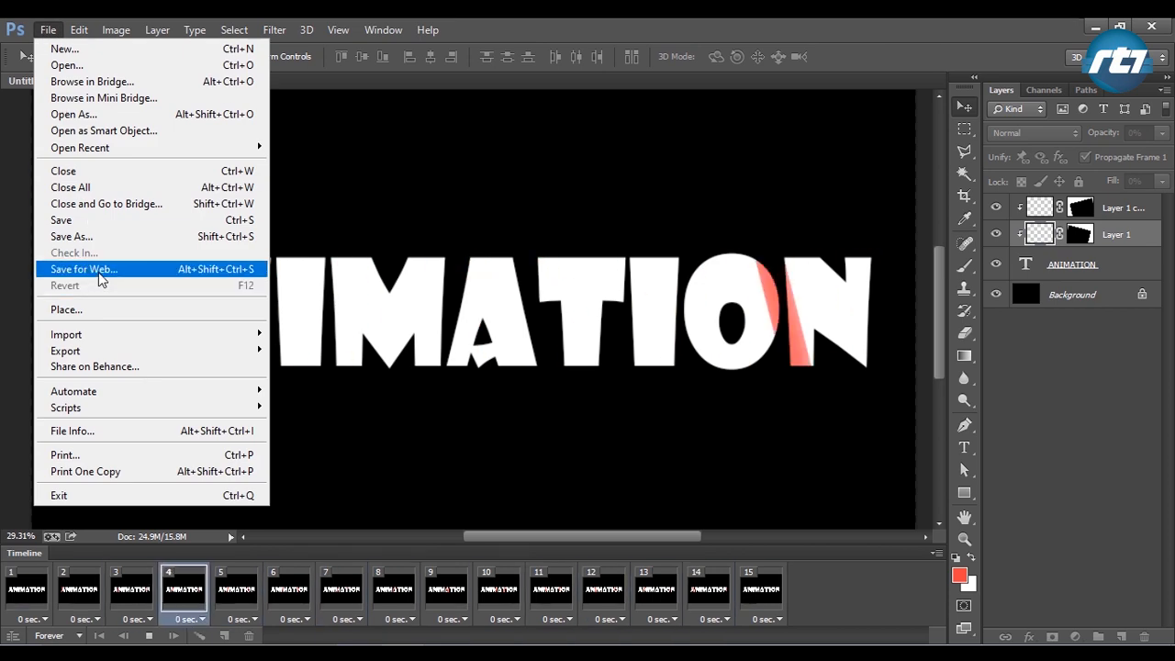
Step: In Save for Web, zoom the preview out, keep GIF format, and play the animation
left_click(82, 269)
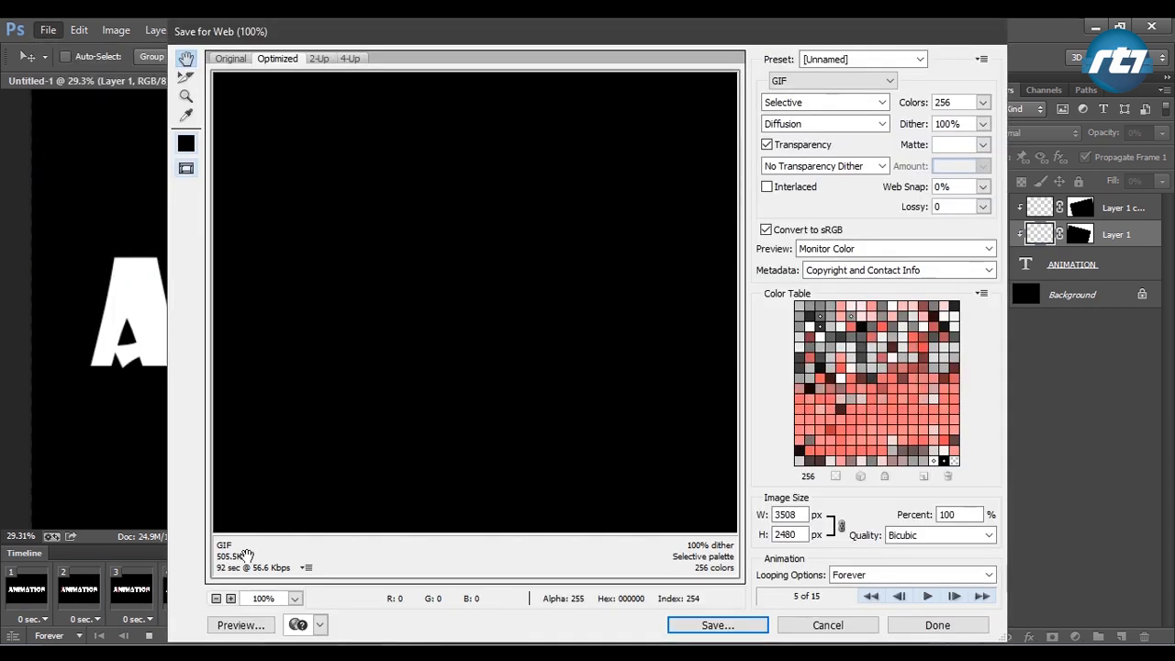
left_click(219, 599)
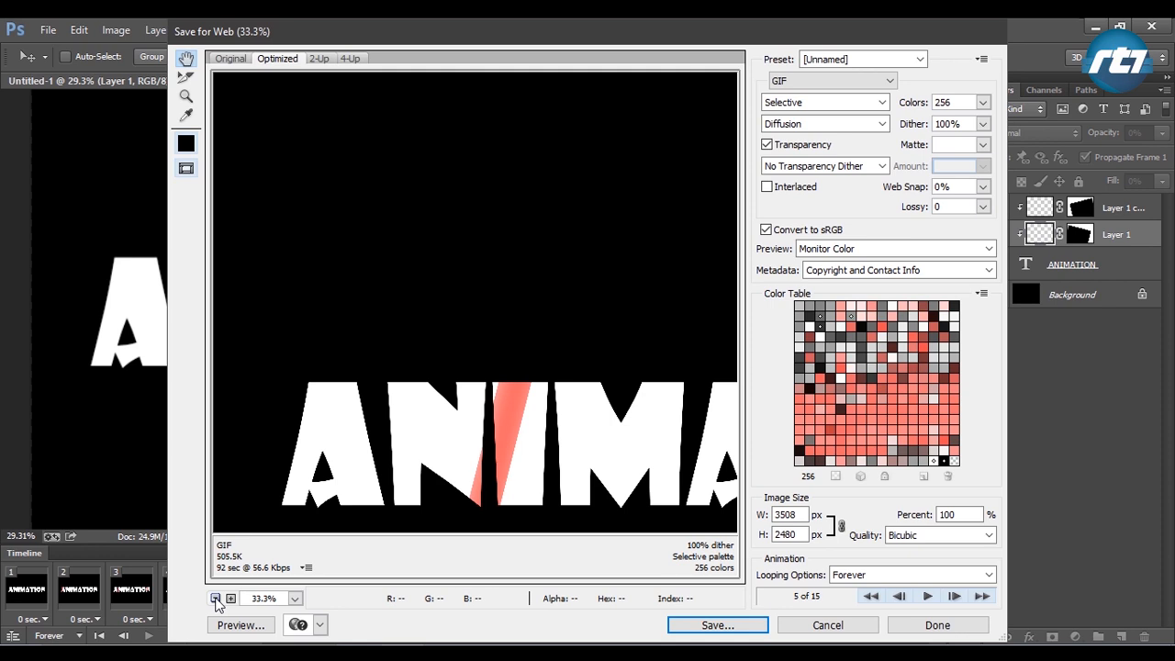
left_click(219, 599)
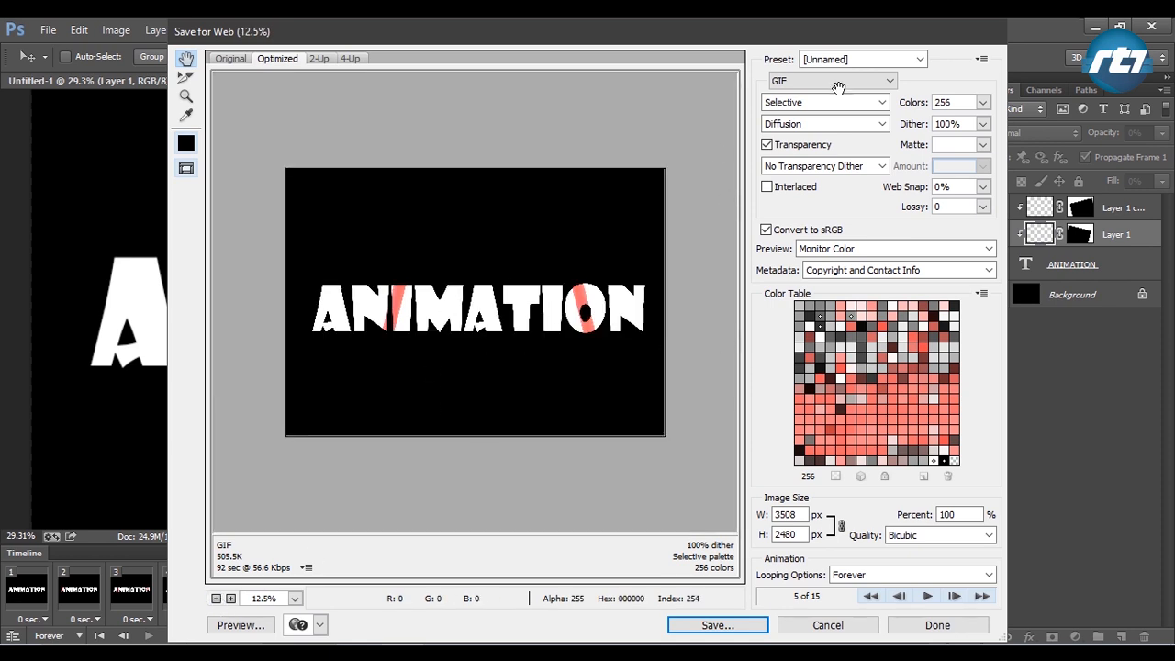
left_click(844, 80)
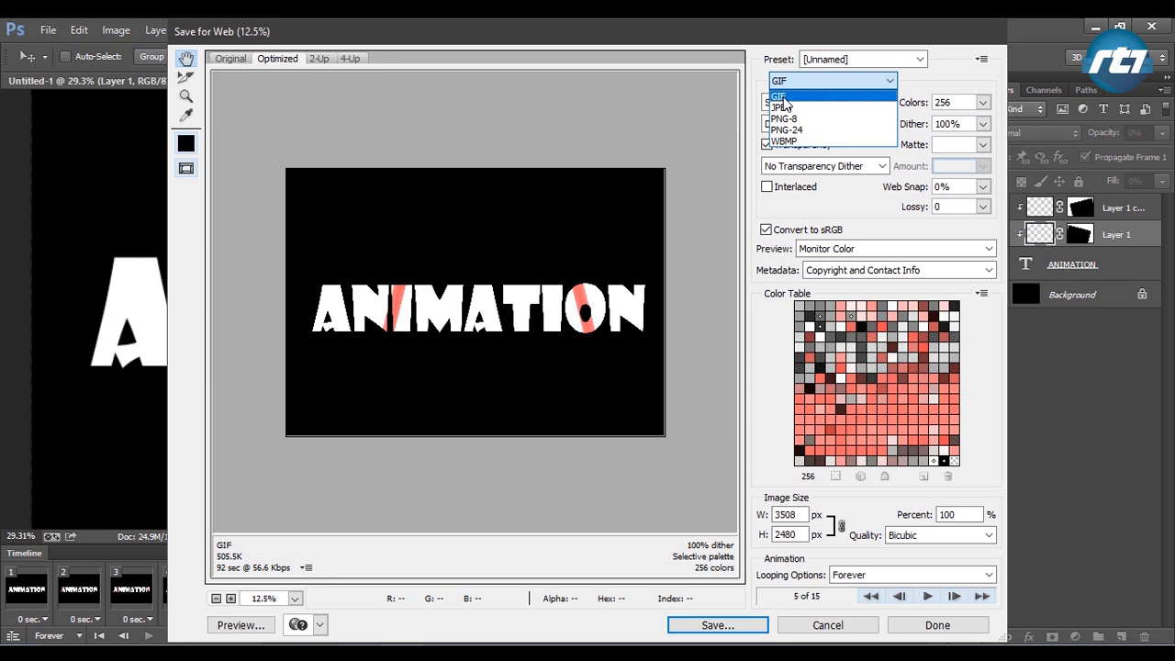
left_click(778, 94)
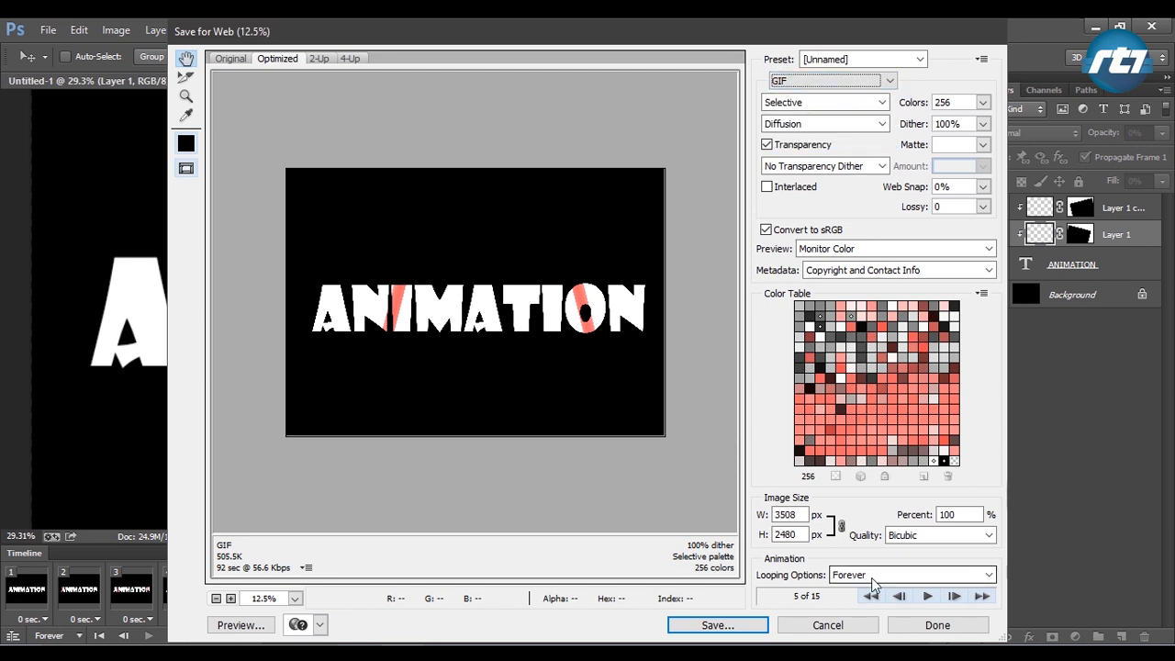
mouse_move(876, 586)
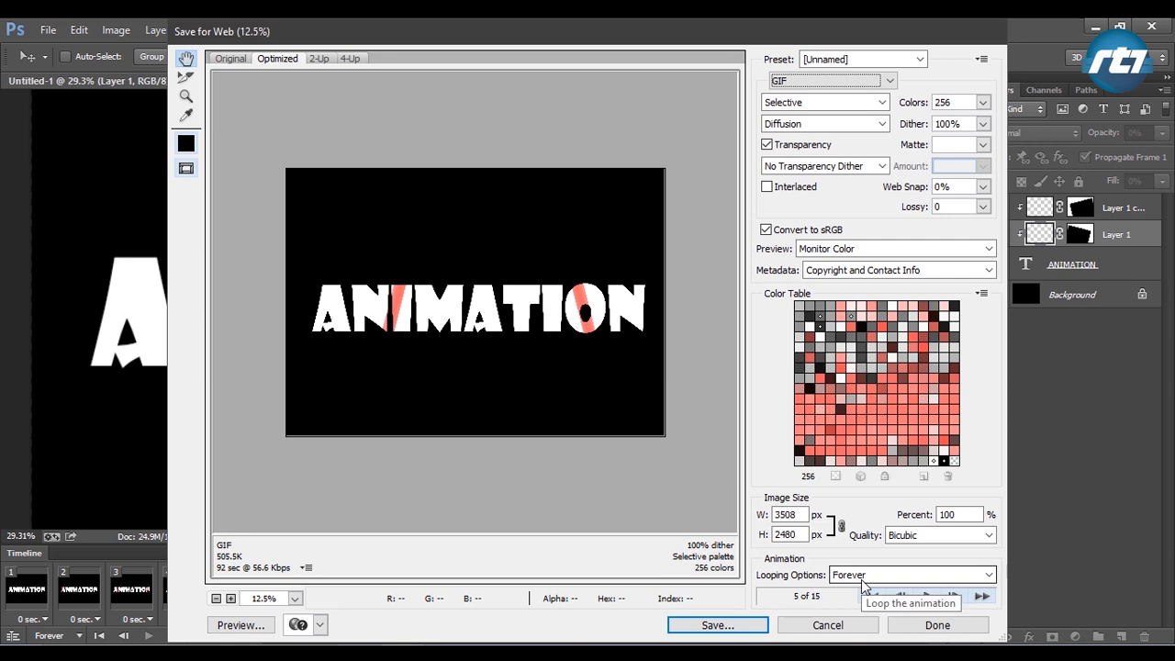
left_click(908, 598)
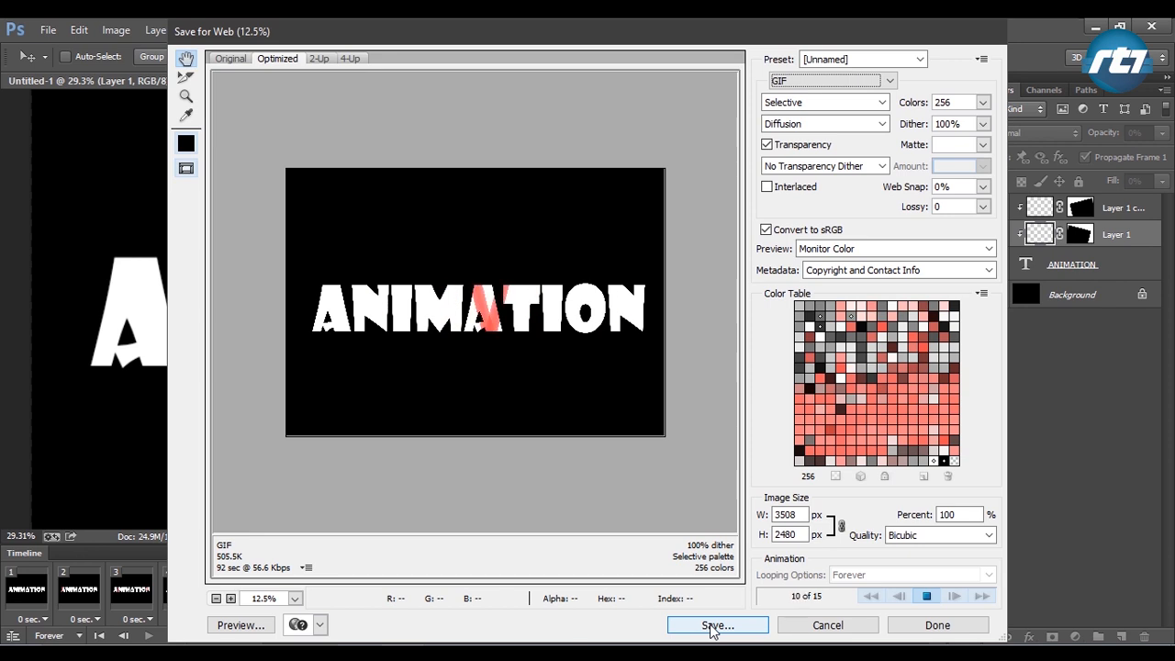
Step: Save the looping GIF to the Desktop and close the export dialog
left_click(718, 624)
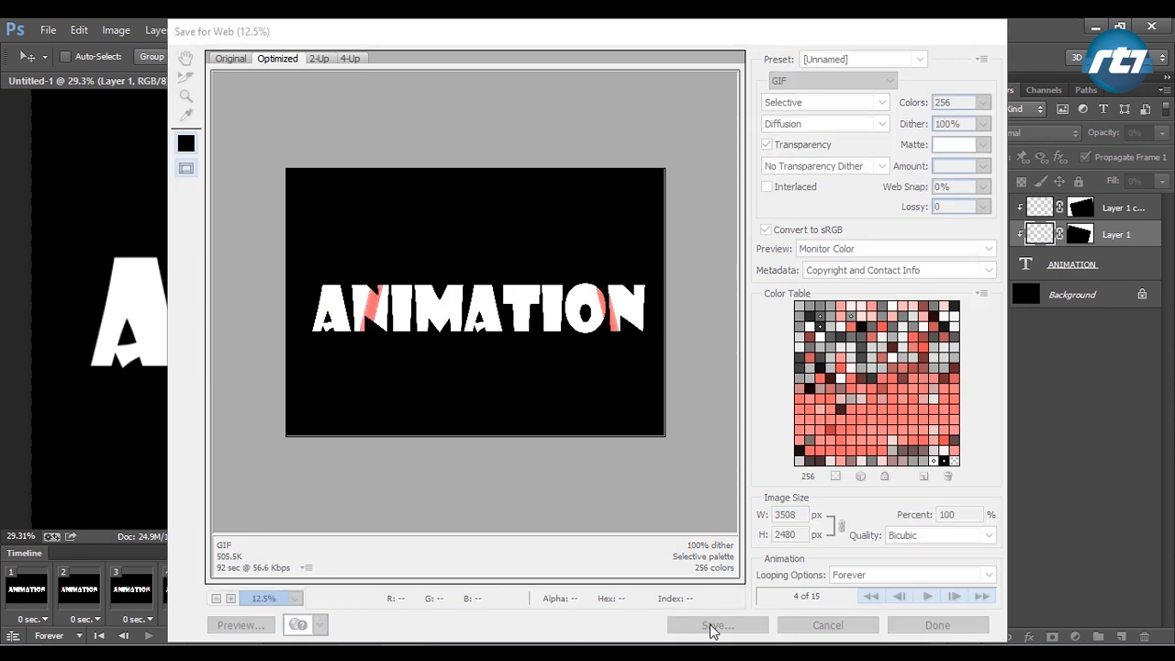
left_click(716, 625)
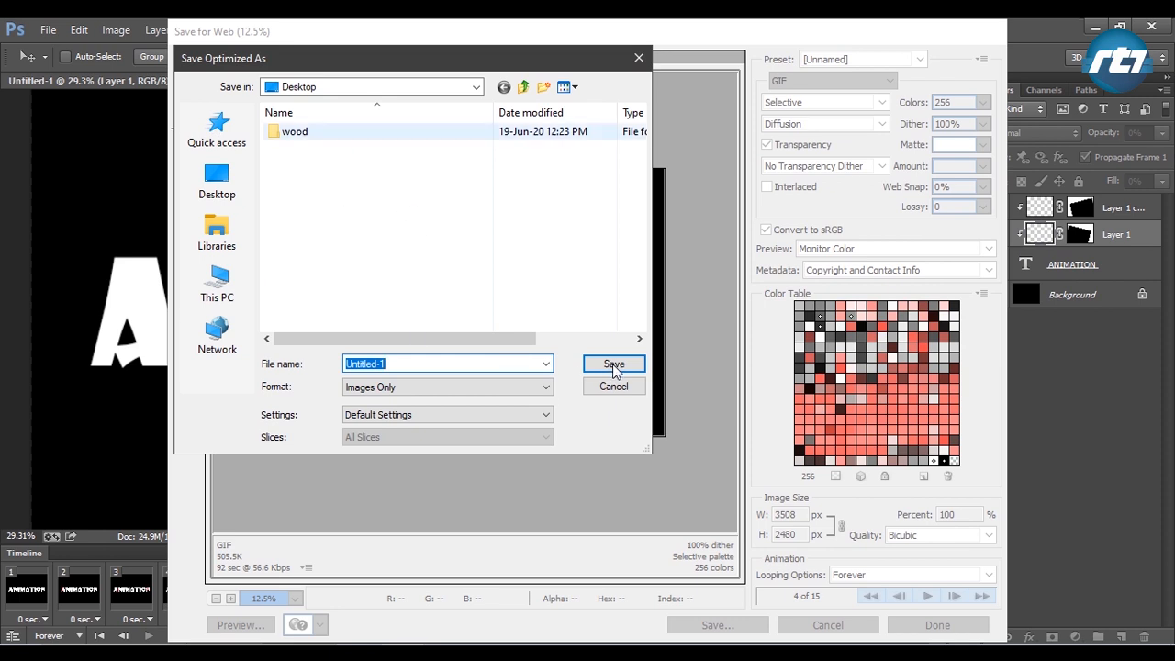
left_click(613, 364)
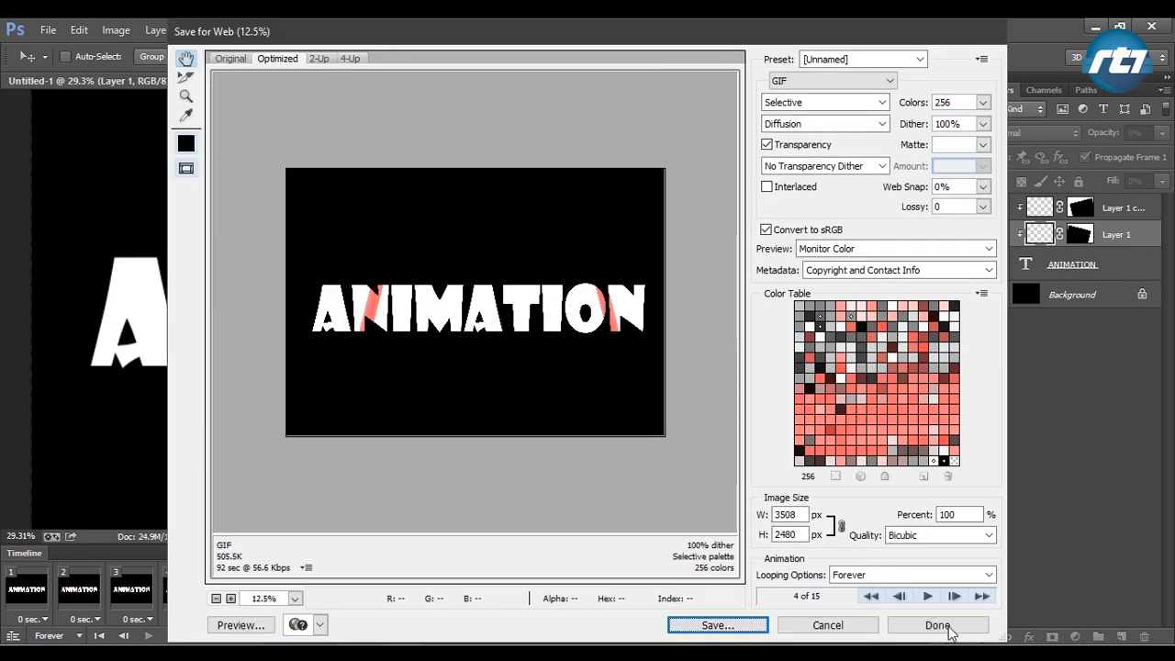
left_click(938, 626)
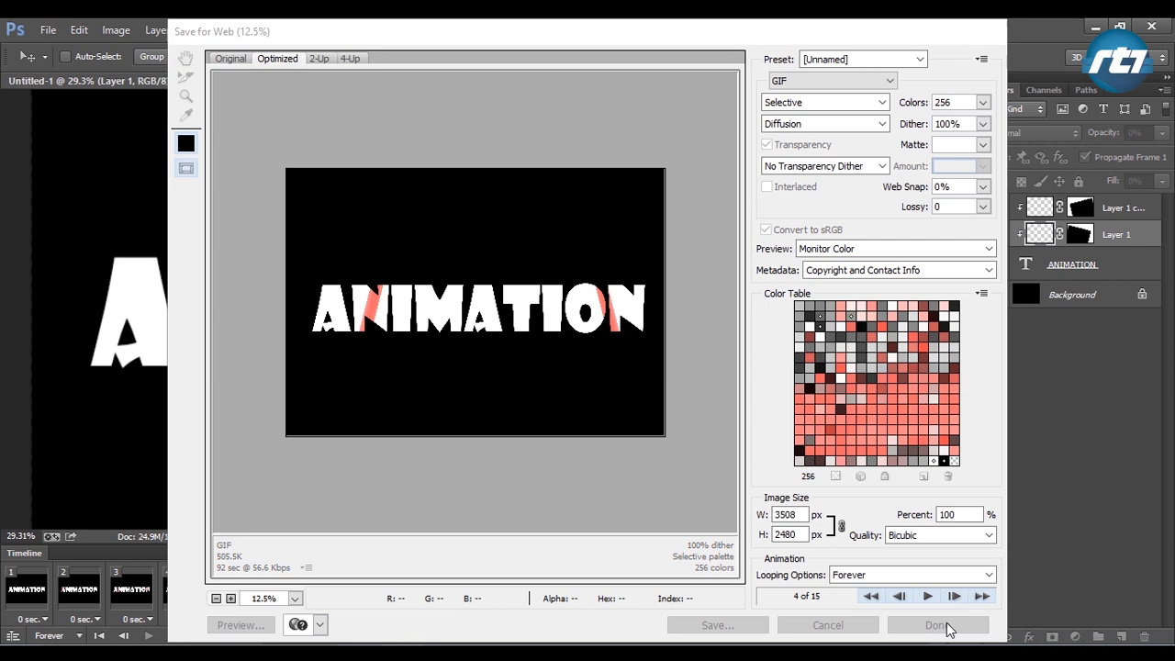
left_click(940, 626)
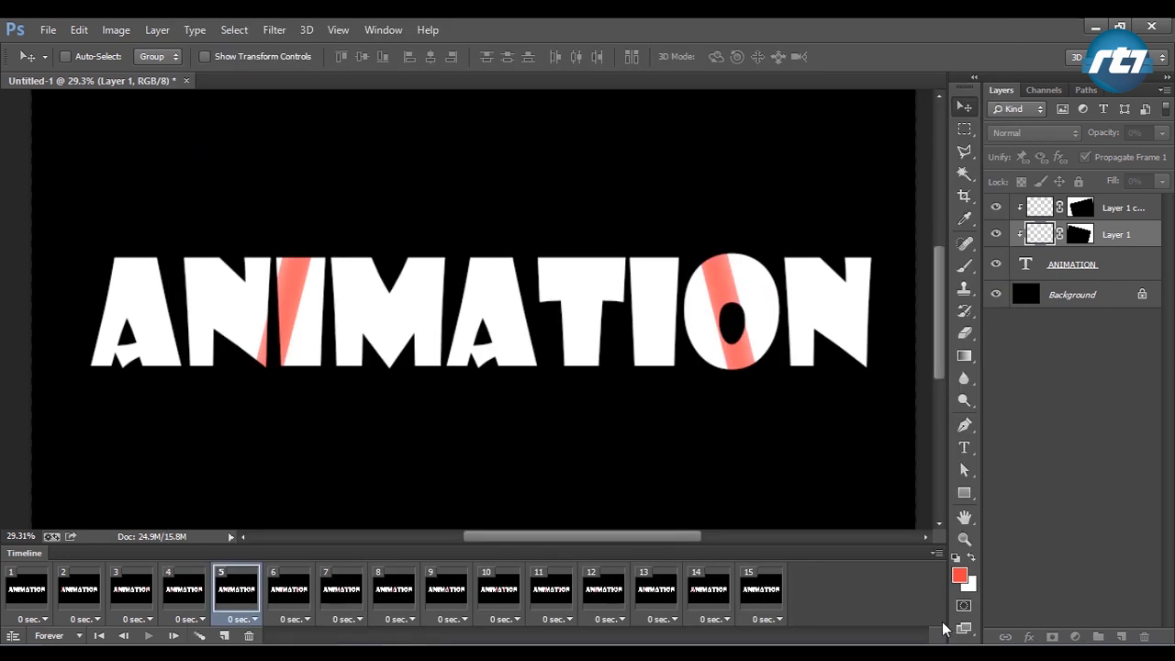
left_click(187, 586)
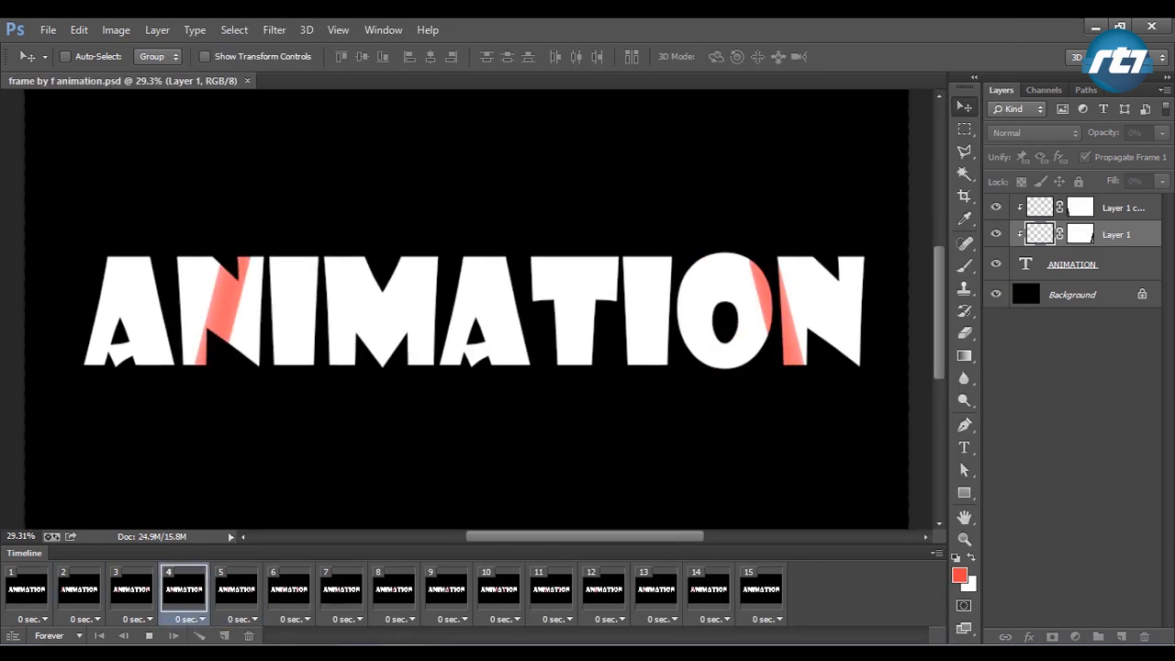
left_click(553, 589)
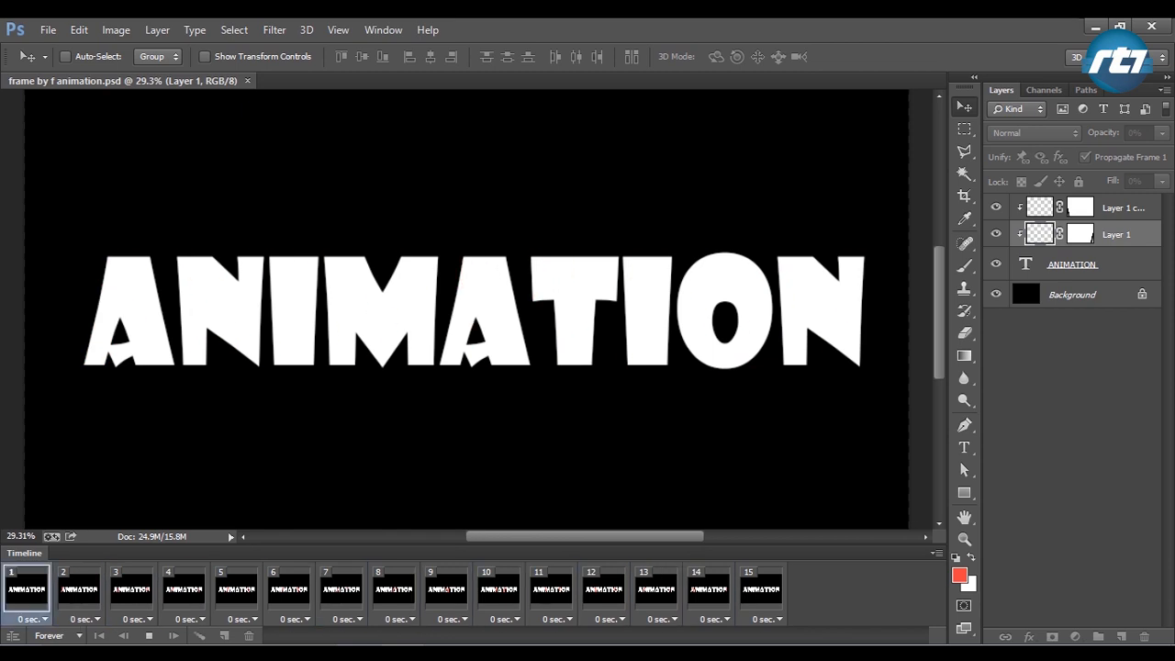
left_click(391, 587)
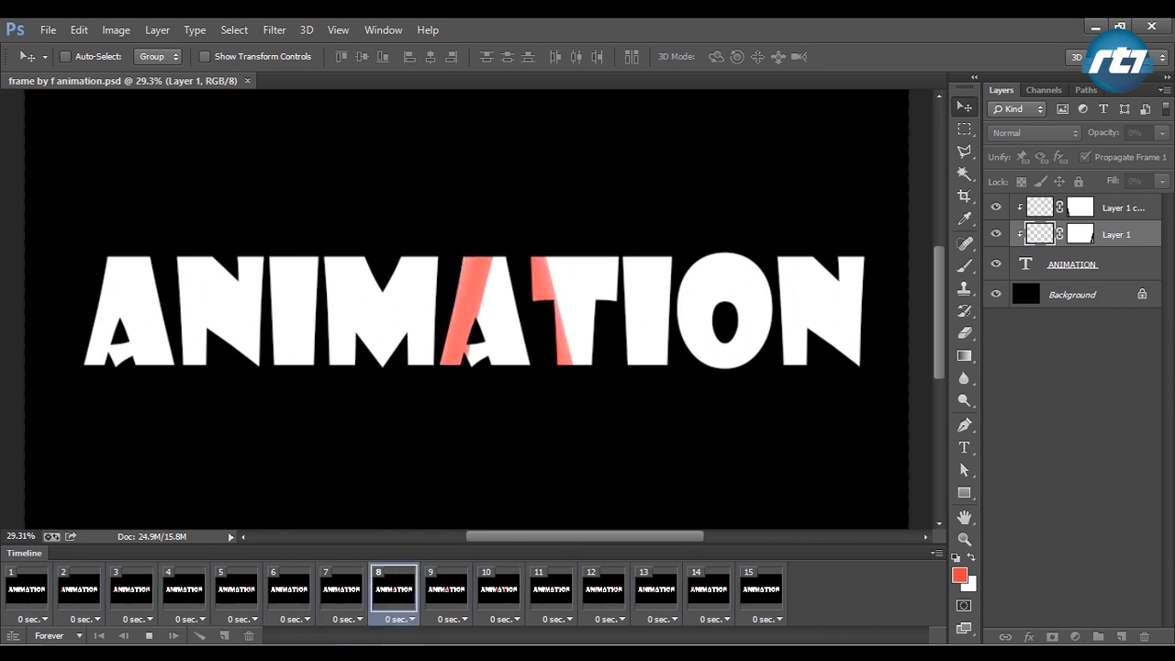
left_click(764, 587)
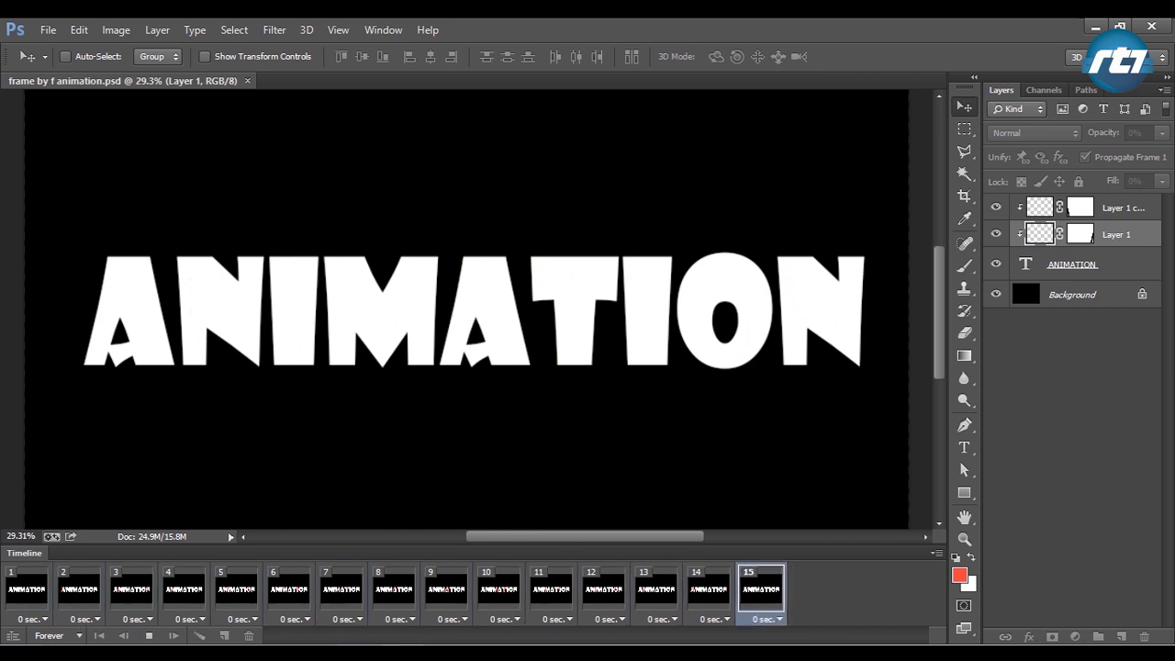
left_click(340, 585)
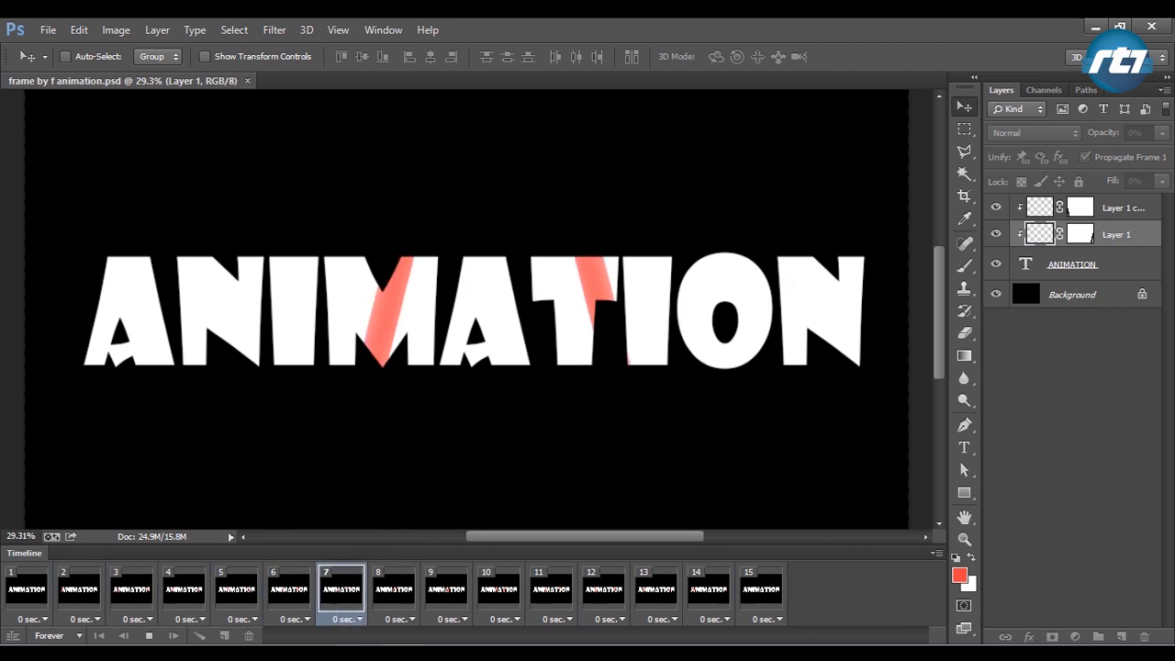
left_click(710, 588)
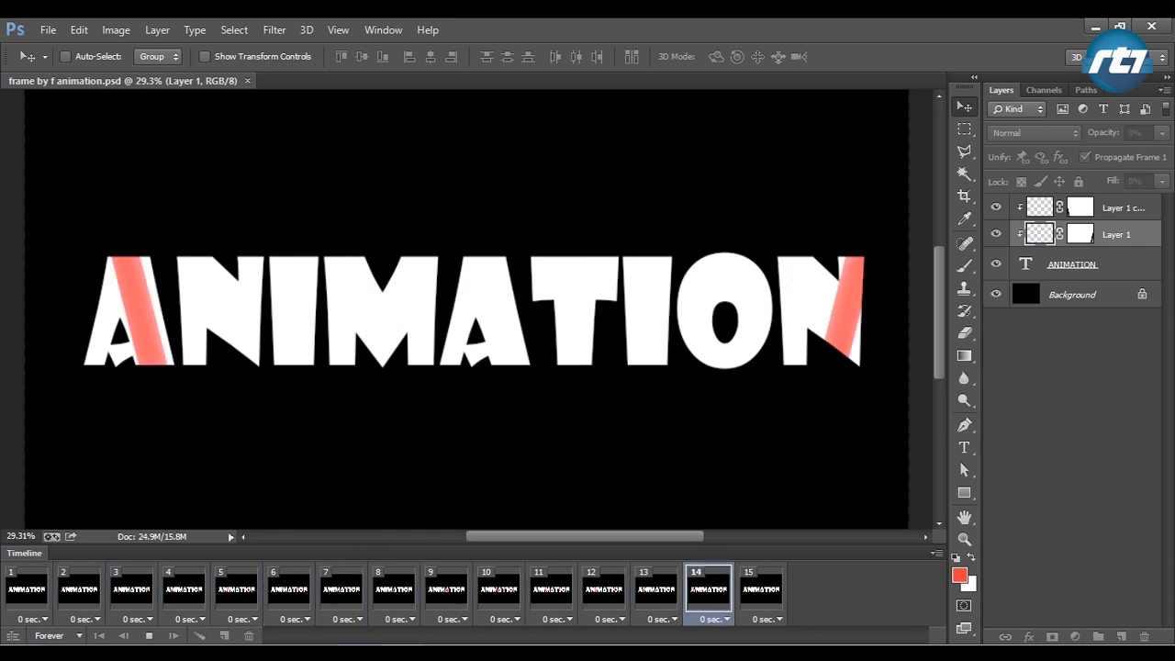
left_click(289, 591)
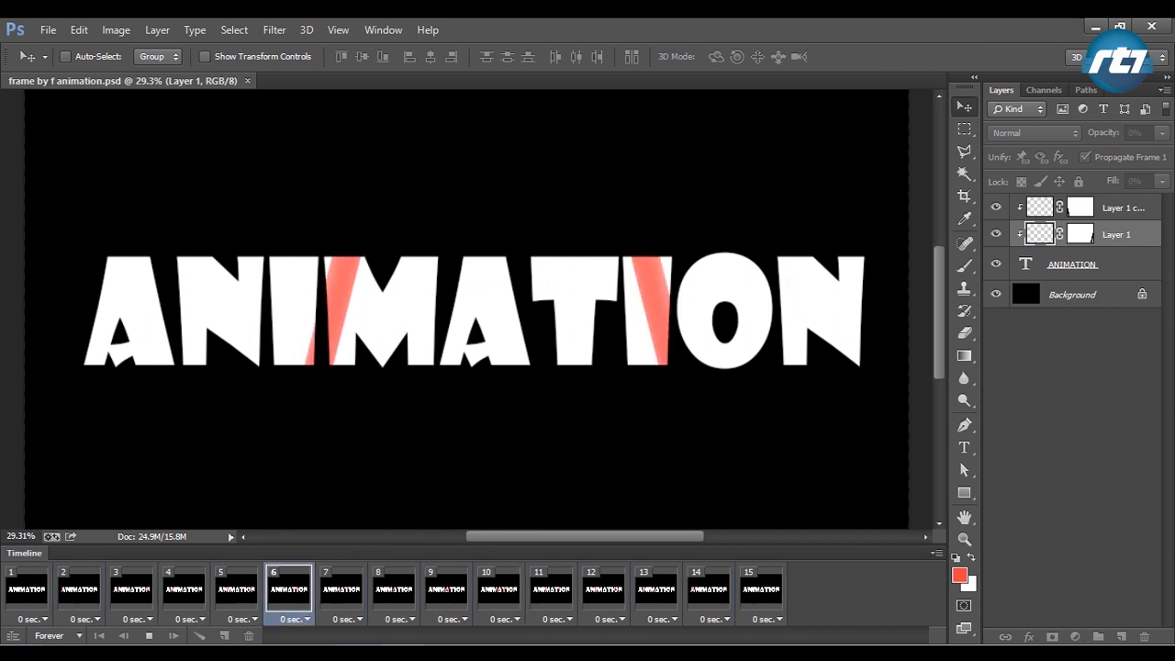
left_click(654, 590)
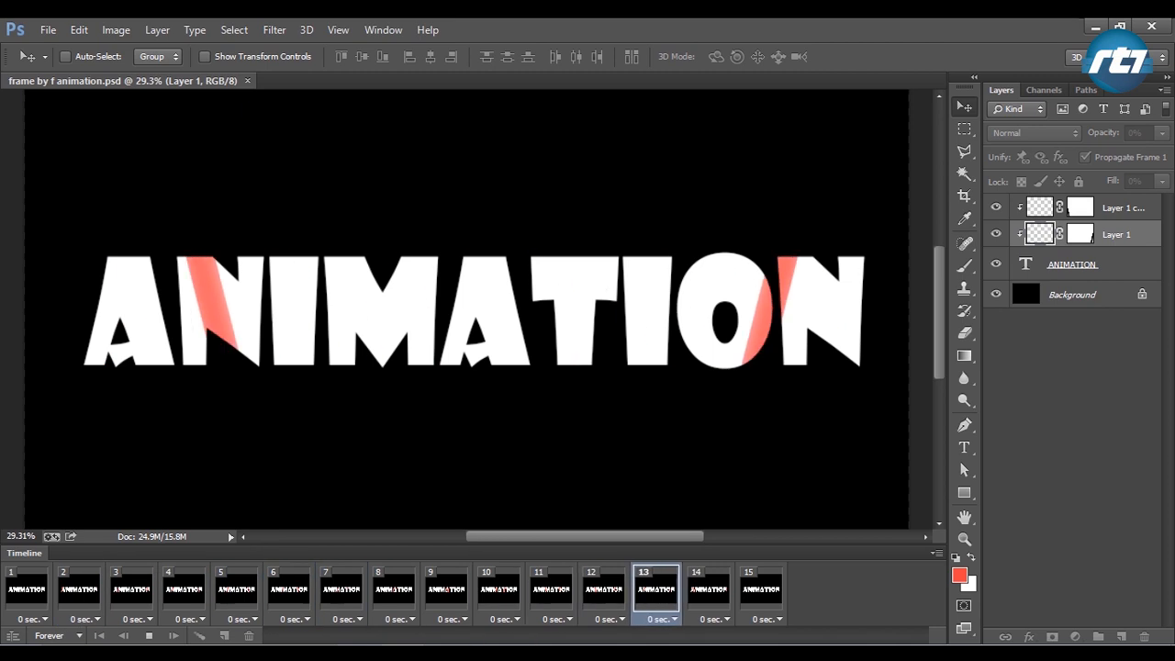
left_click(235, 587)
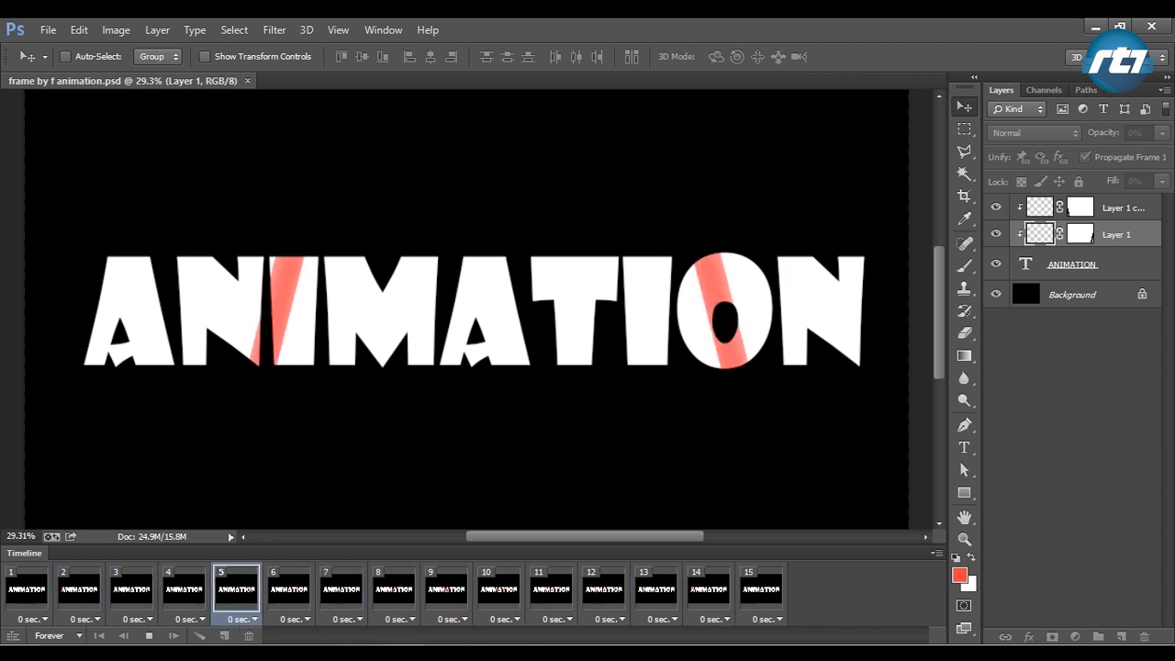